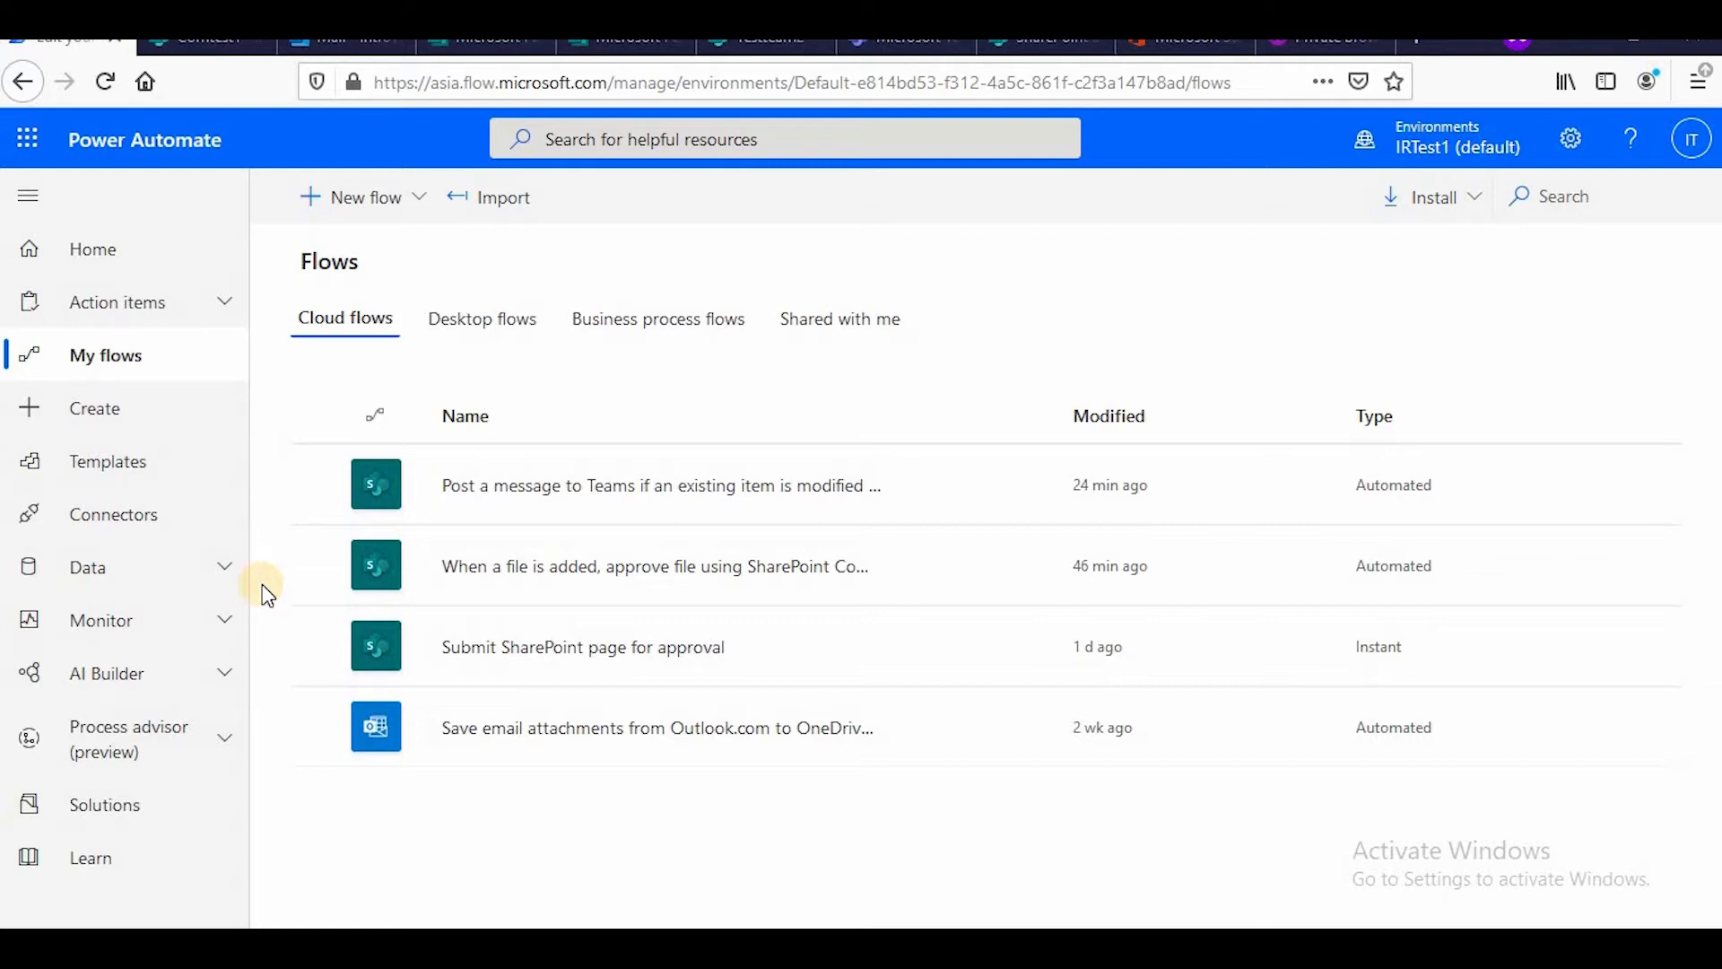
Go from My flows to the Templates gallery in the left navigation.
click(107, 461)
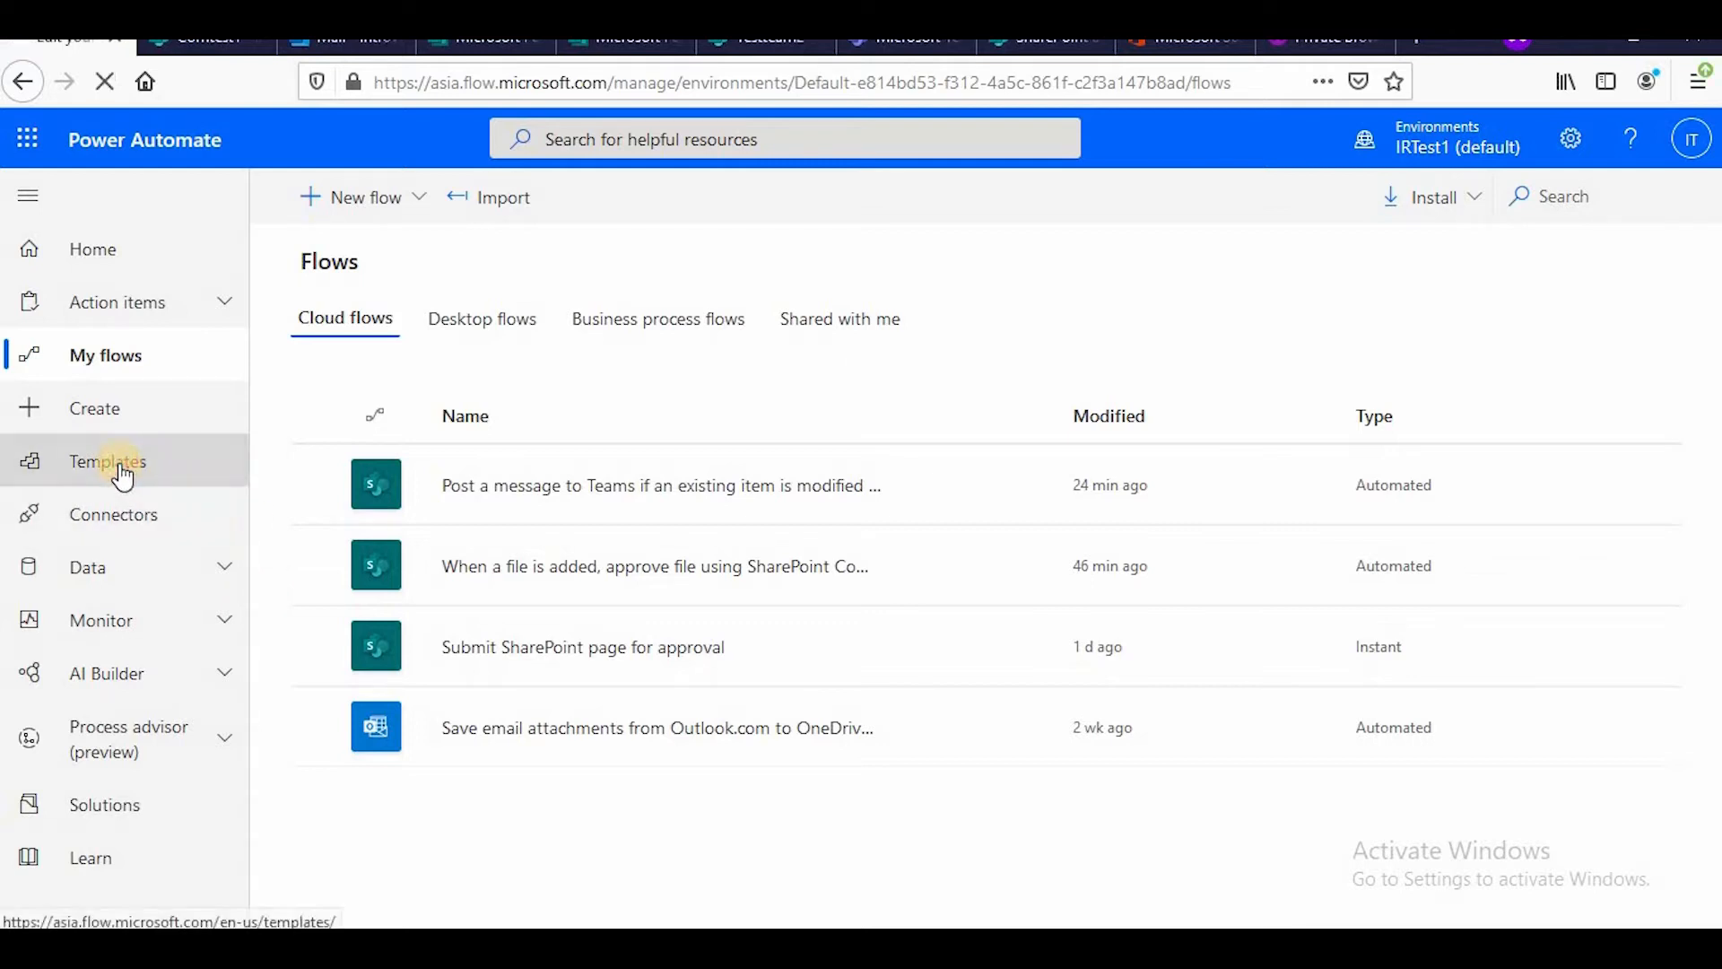
click(107, 462)
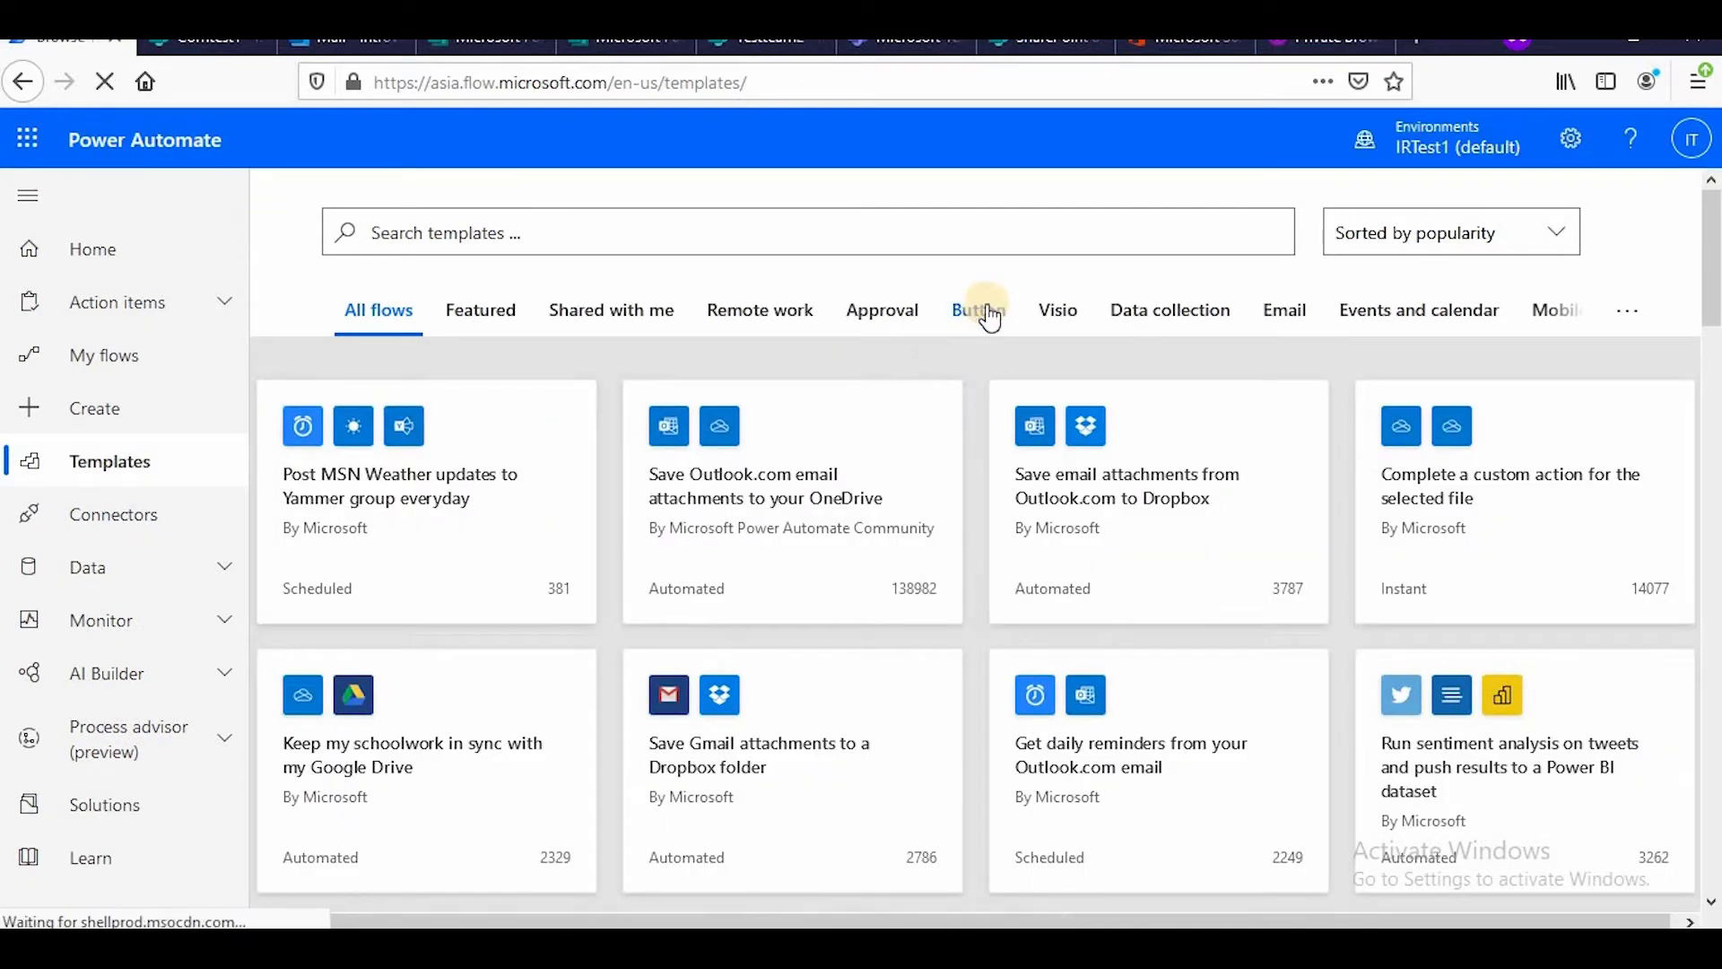
Filter the template gallery to the Button category.
click(976, 309)
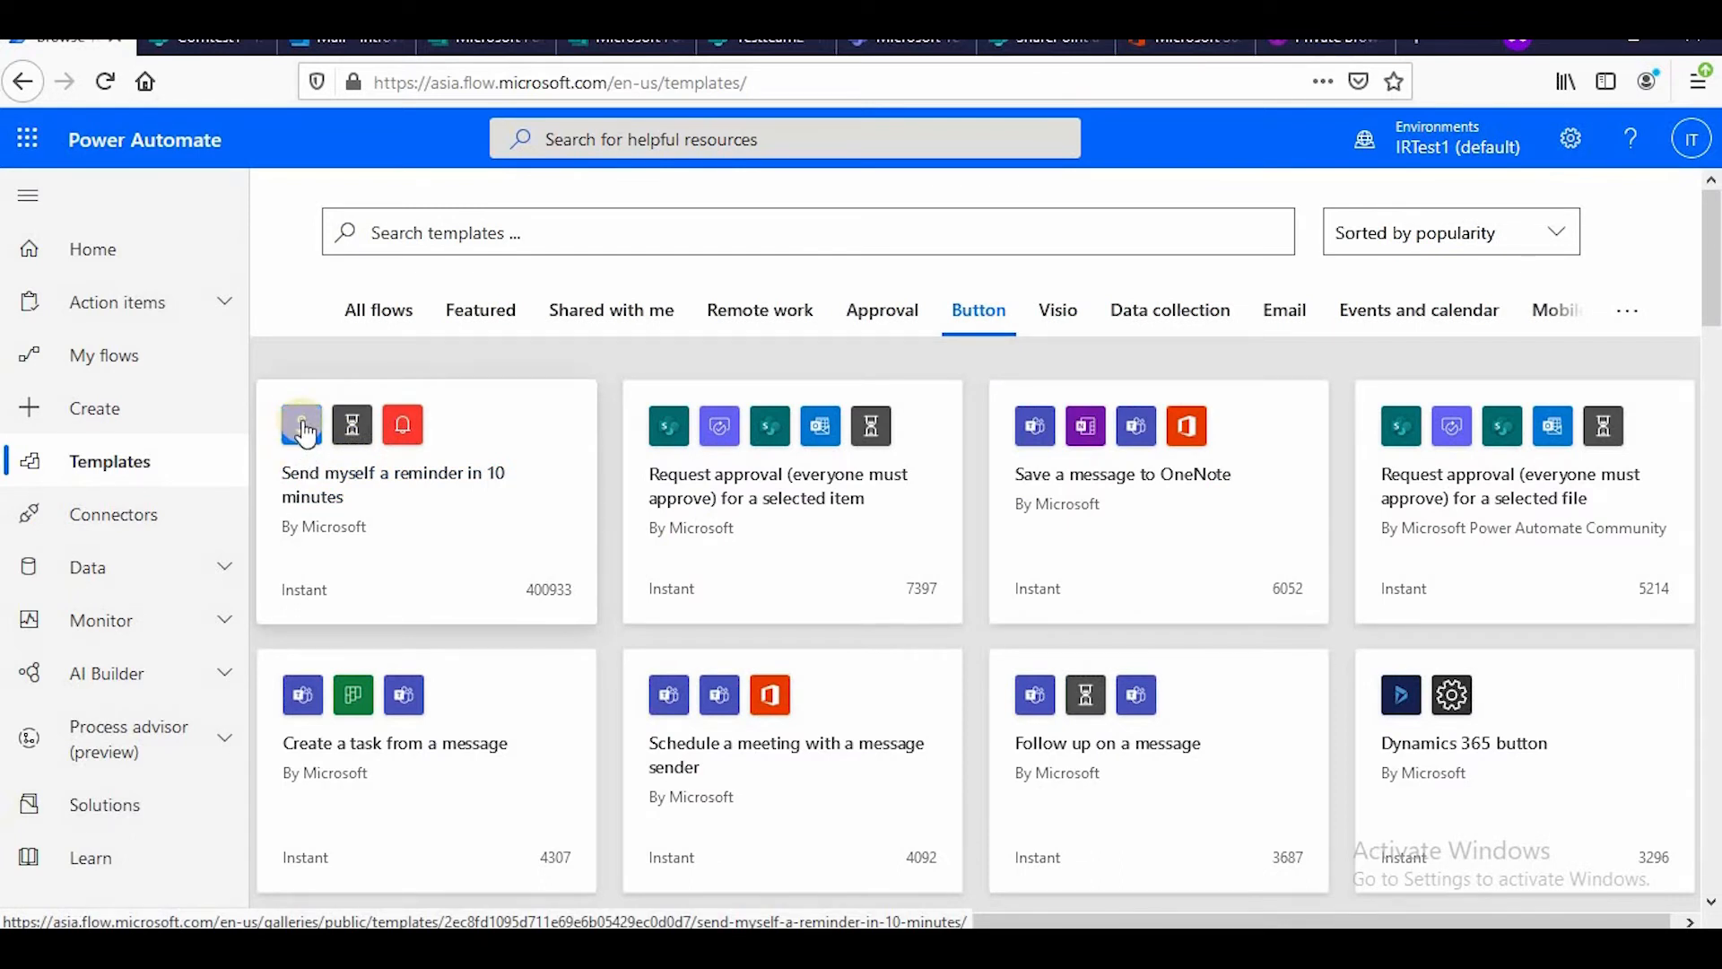
mouse_move(394, 491)
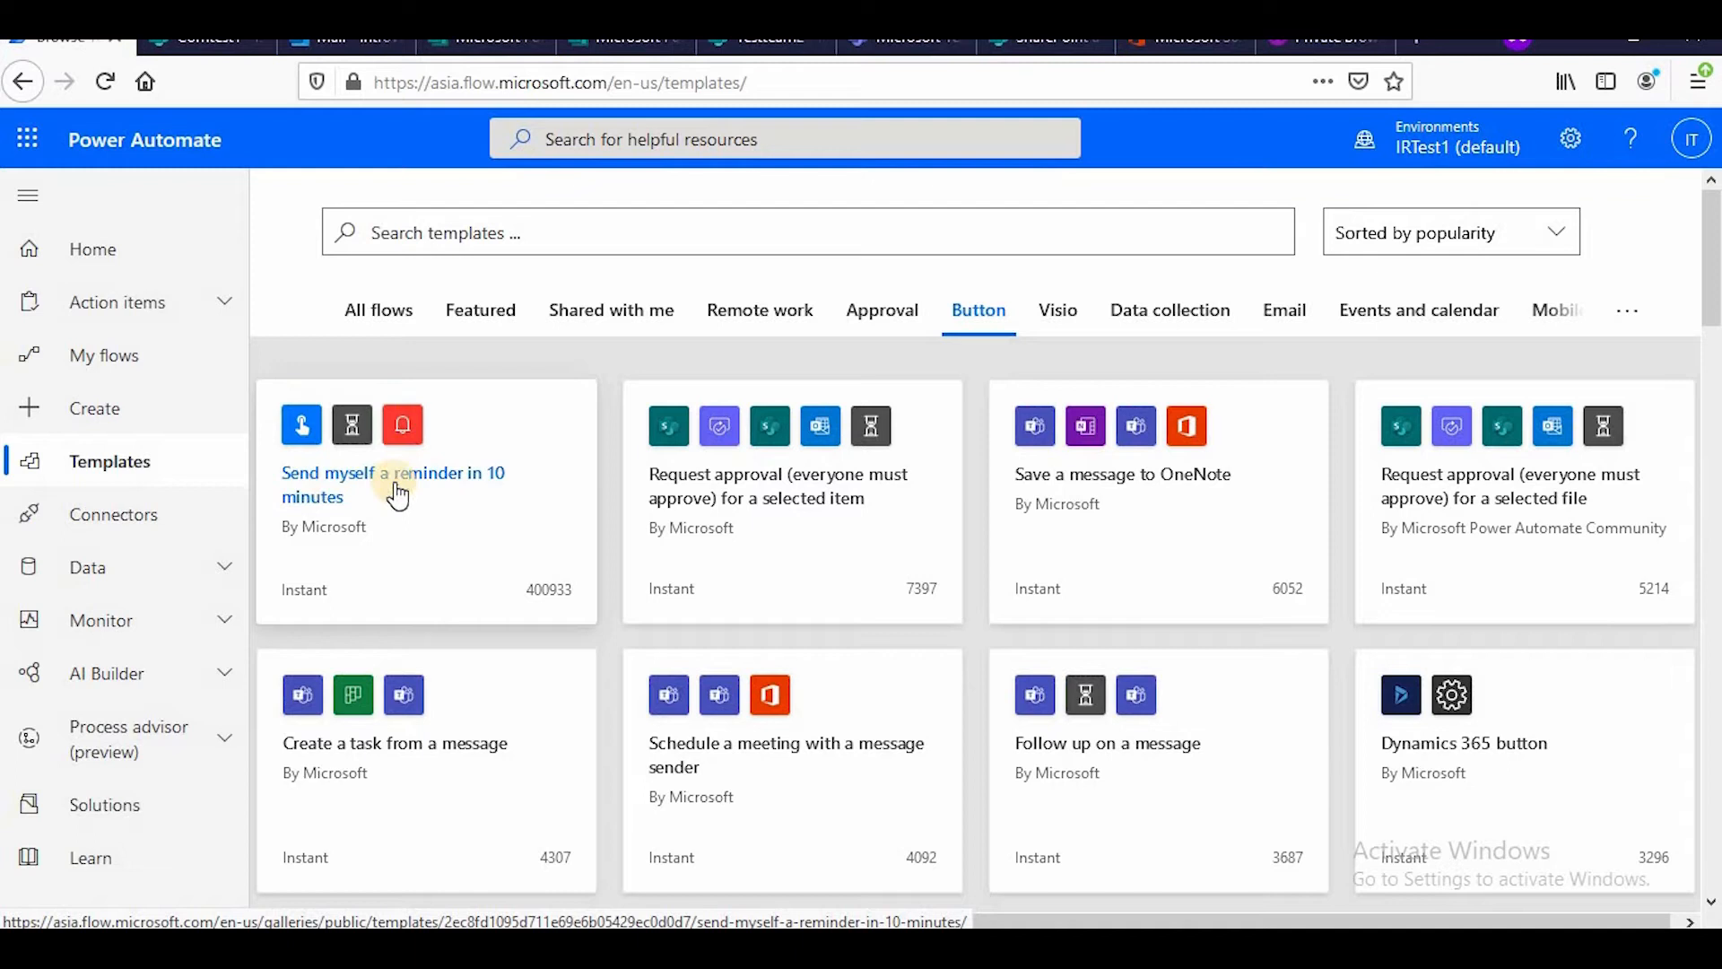
mouse_move(415, 511)
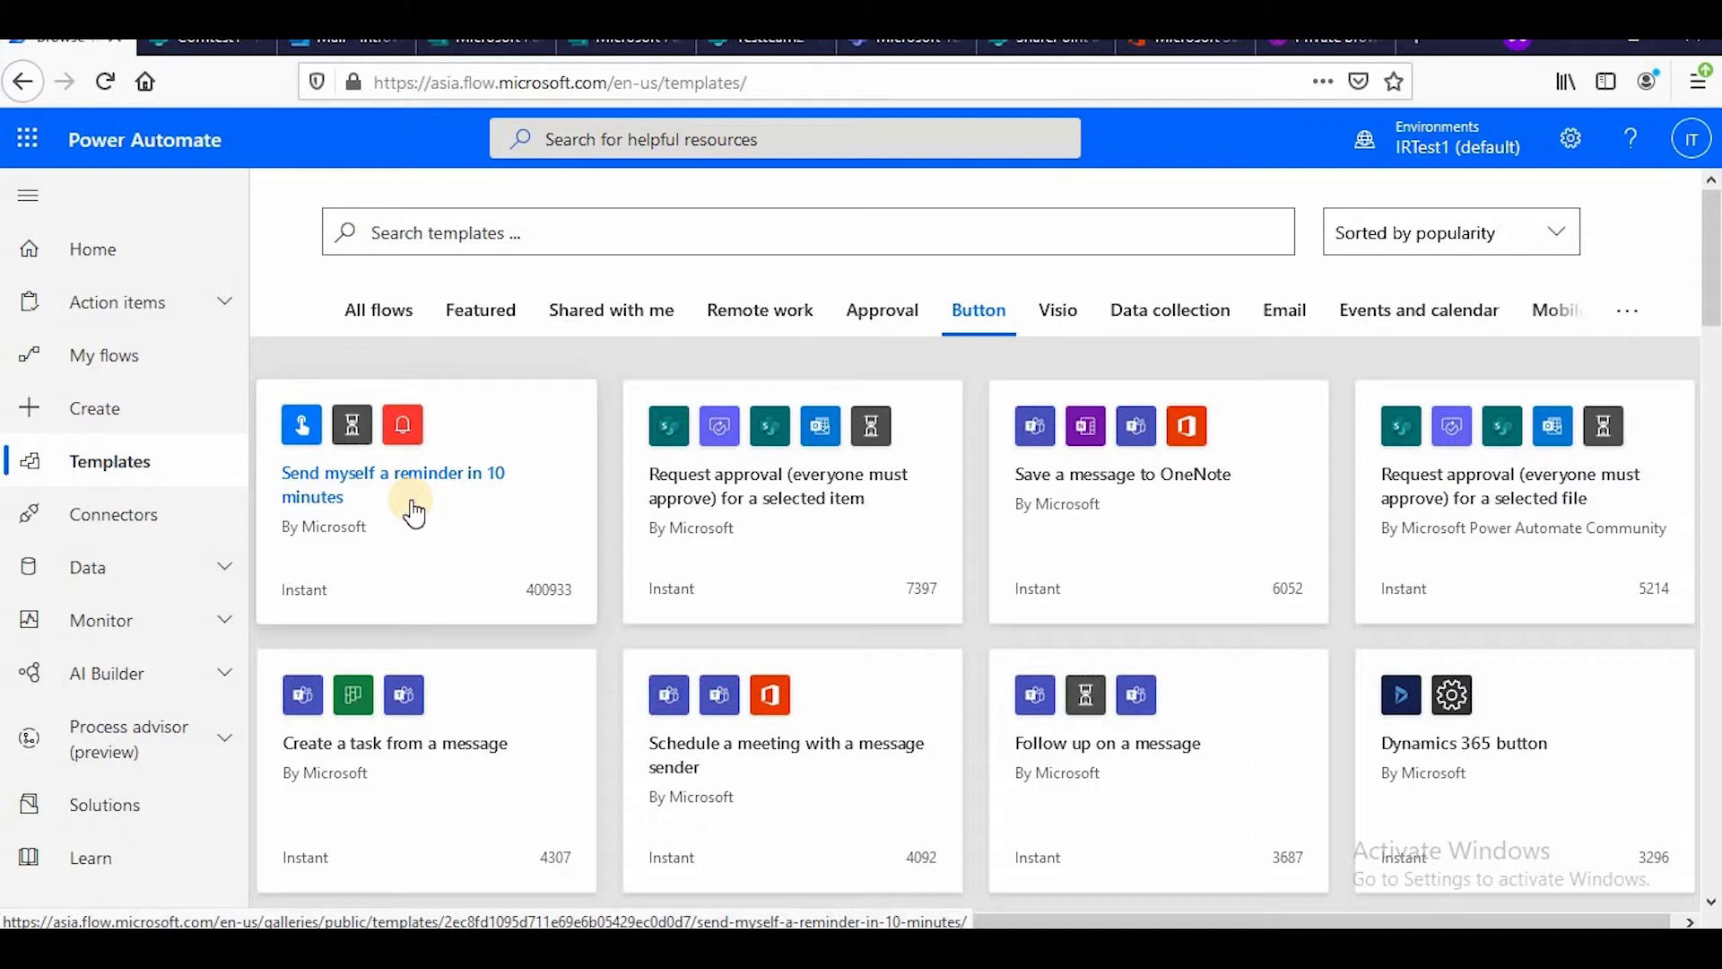
mouse_move(477, 521)
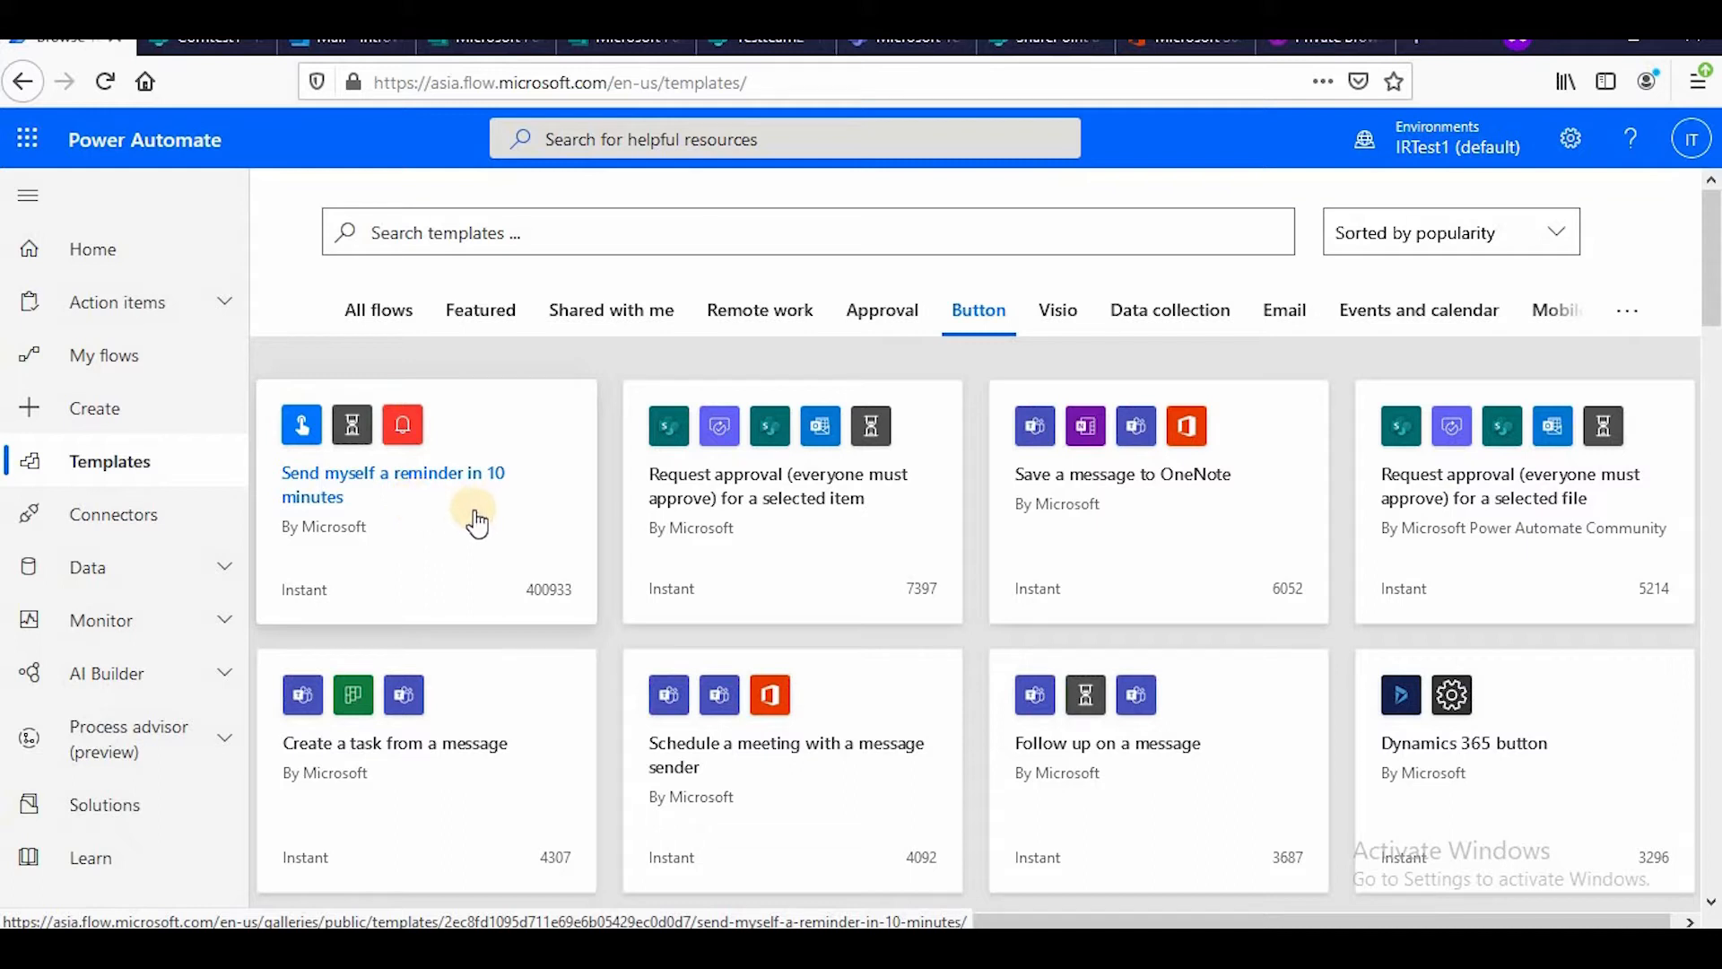
mouse_move(456, 519)
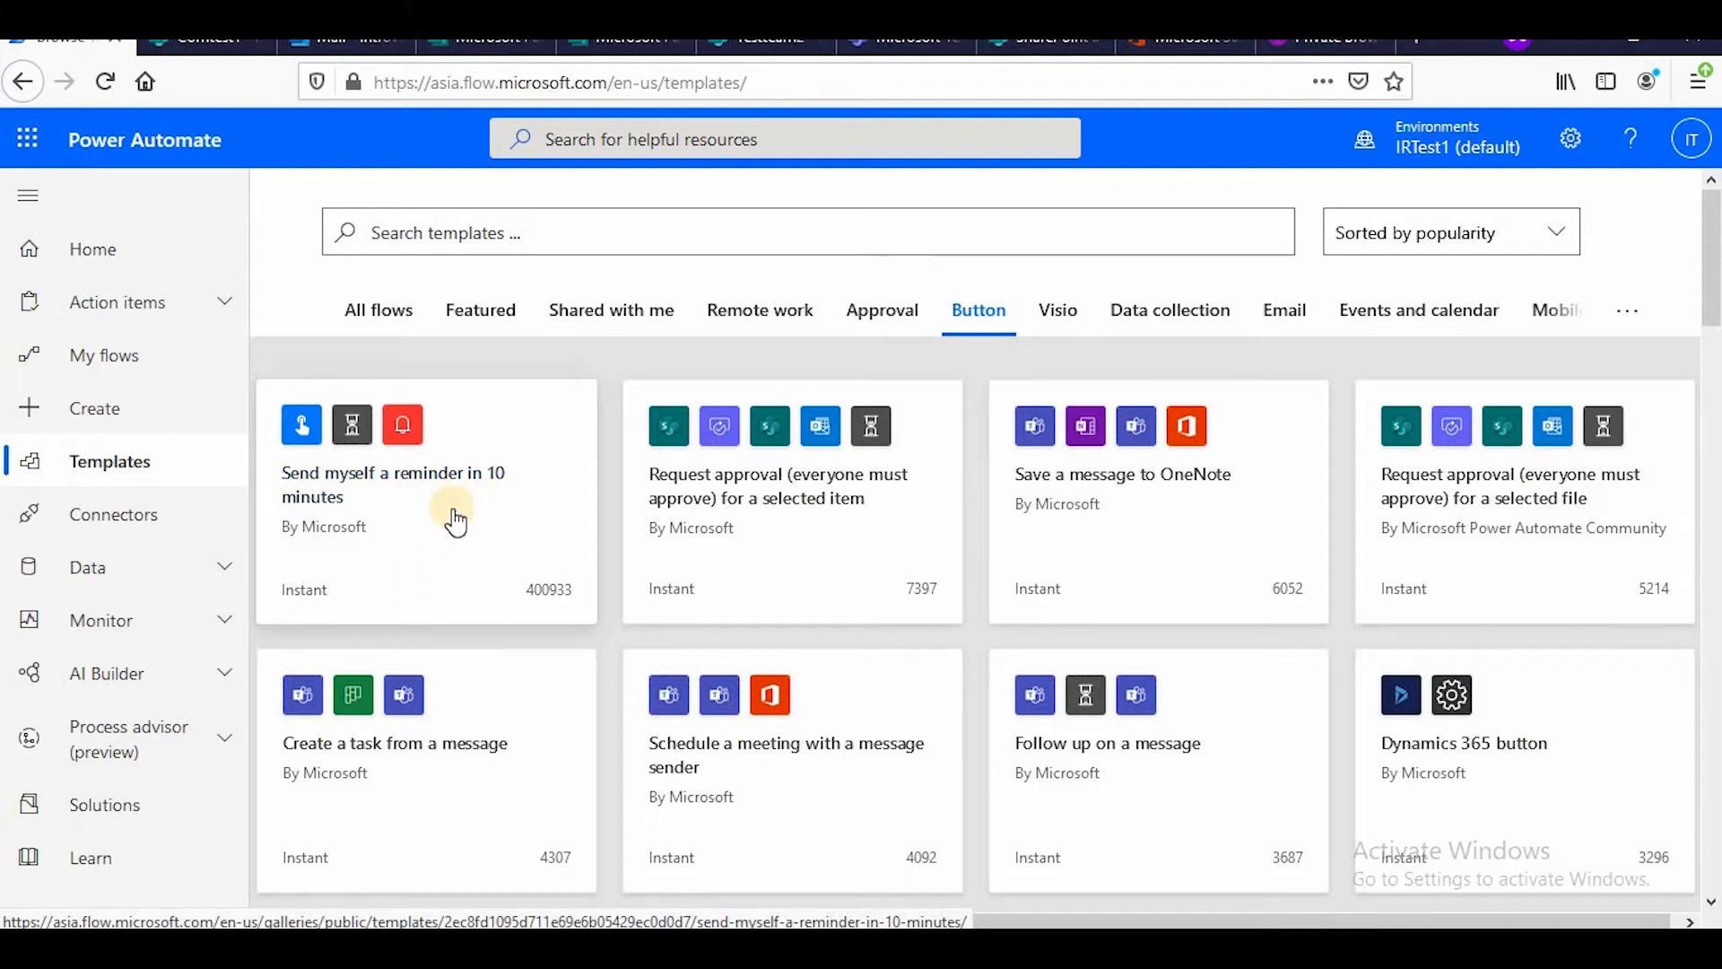
mouse_move(441, 560)
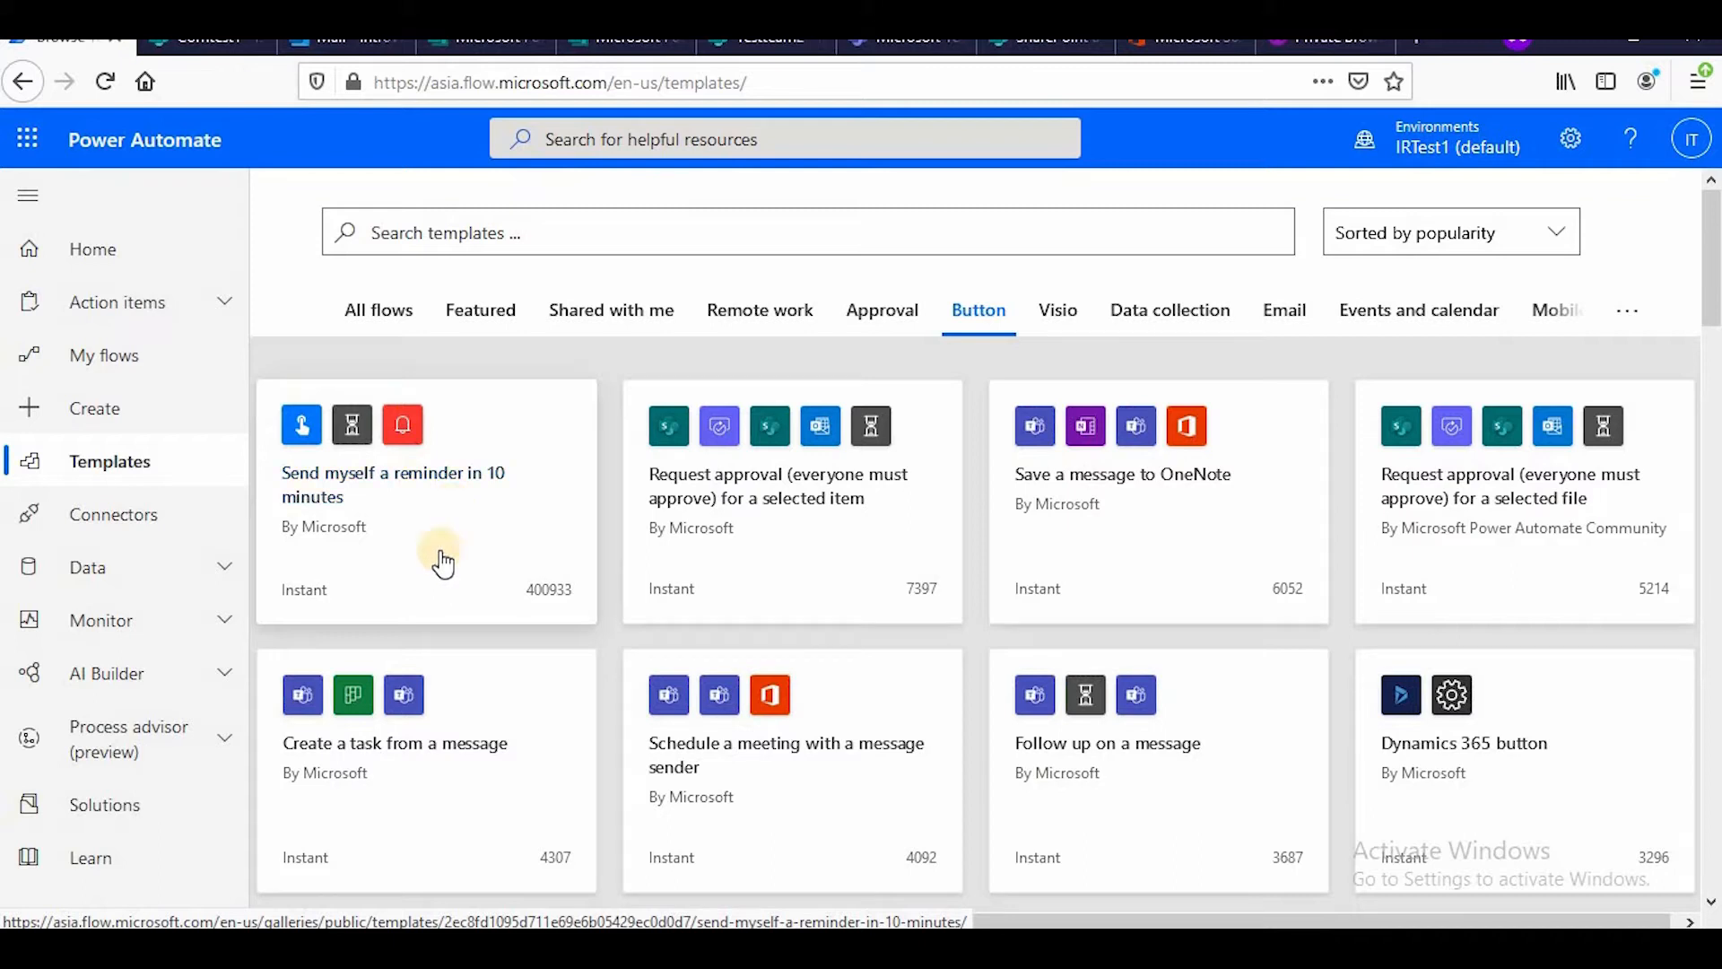
mouse_move(432, 531)
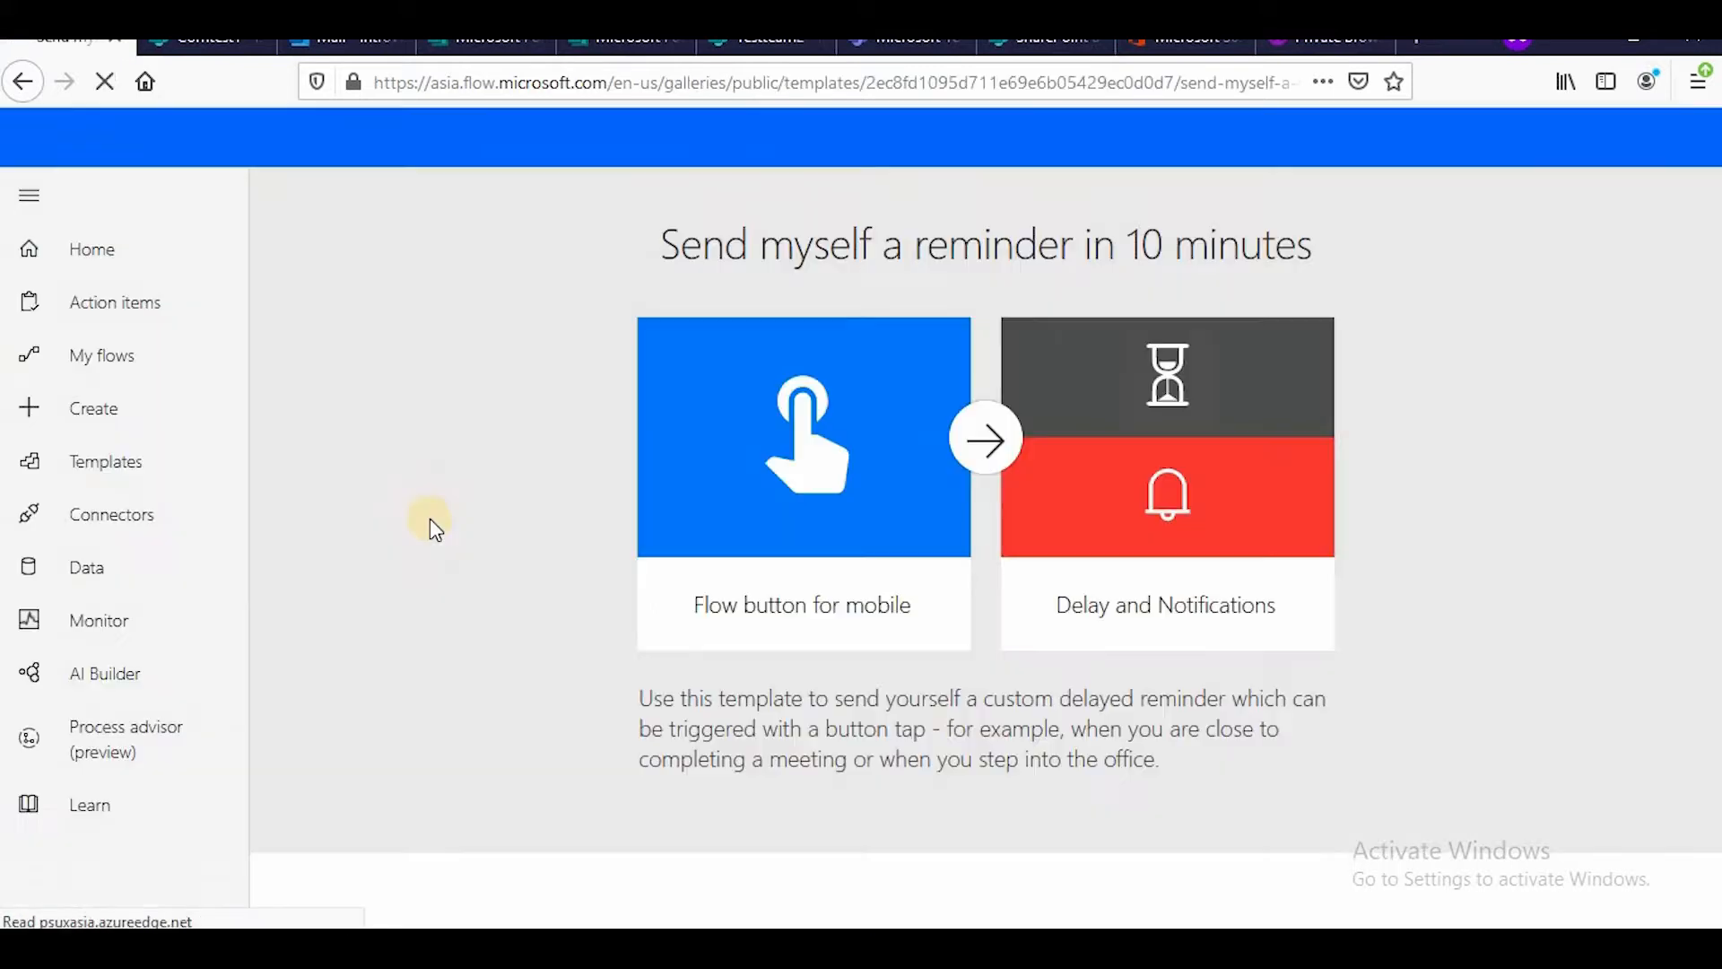
mouse_move(1231, 585)
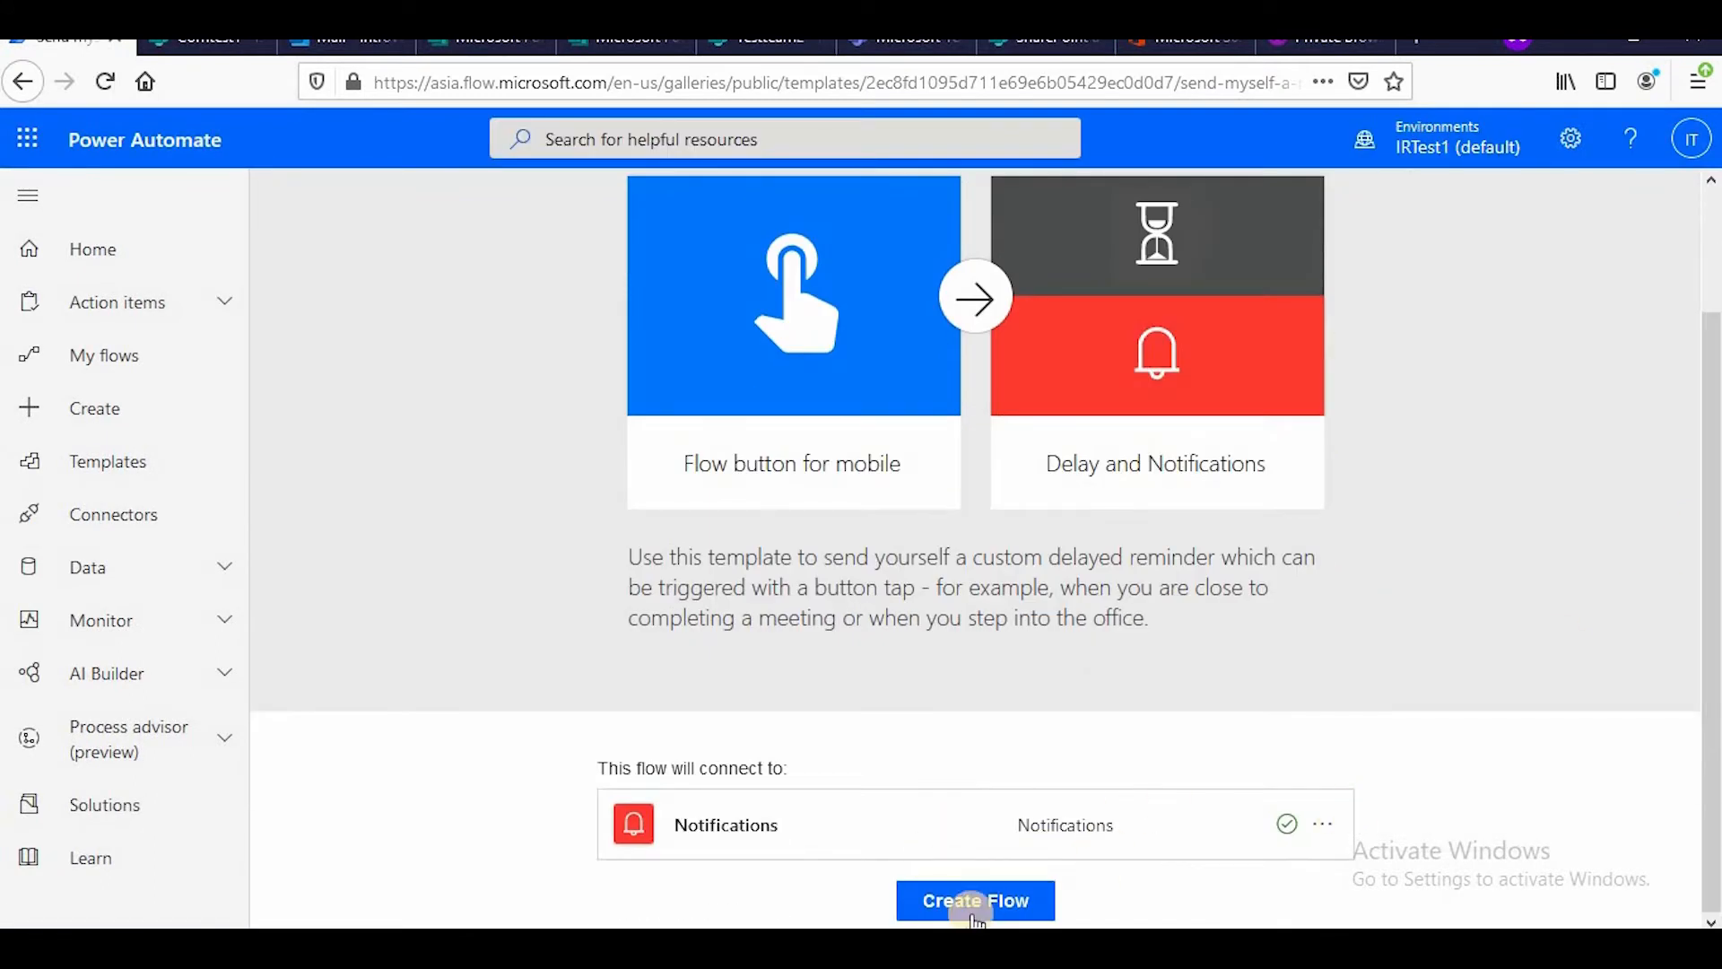
Create the flow from the reminder template, landing on its details page.
scroll(up, 3)
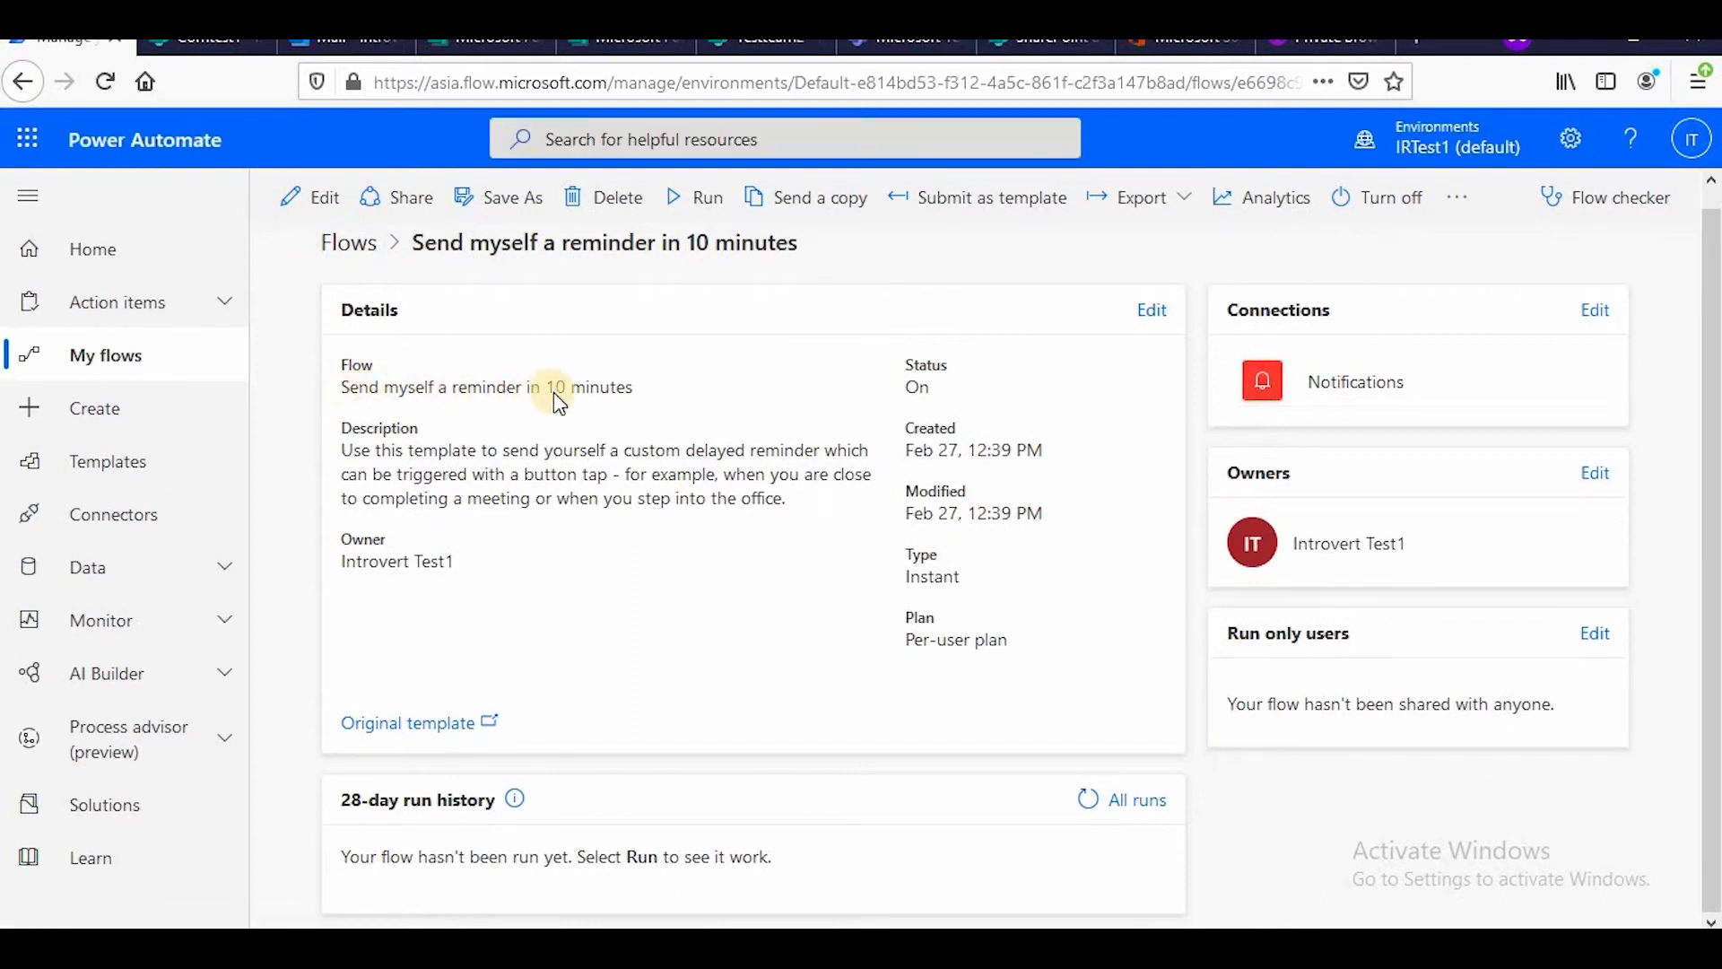
Rename the flow to 'Send myself a reminder in 2 minutes', save, and start editing its steps.
click(1152, 310)
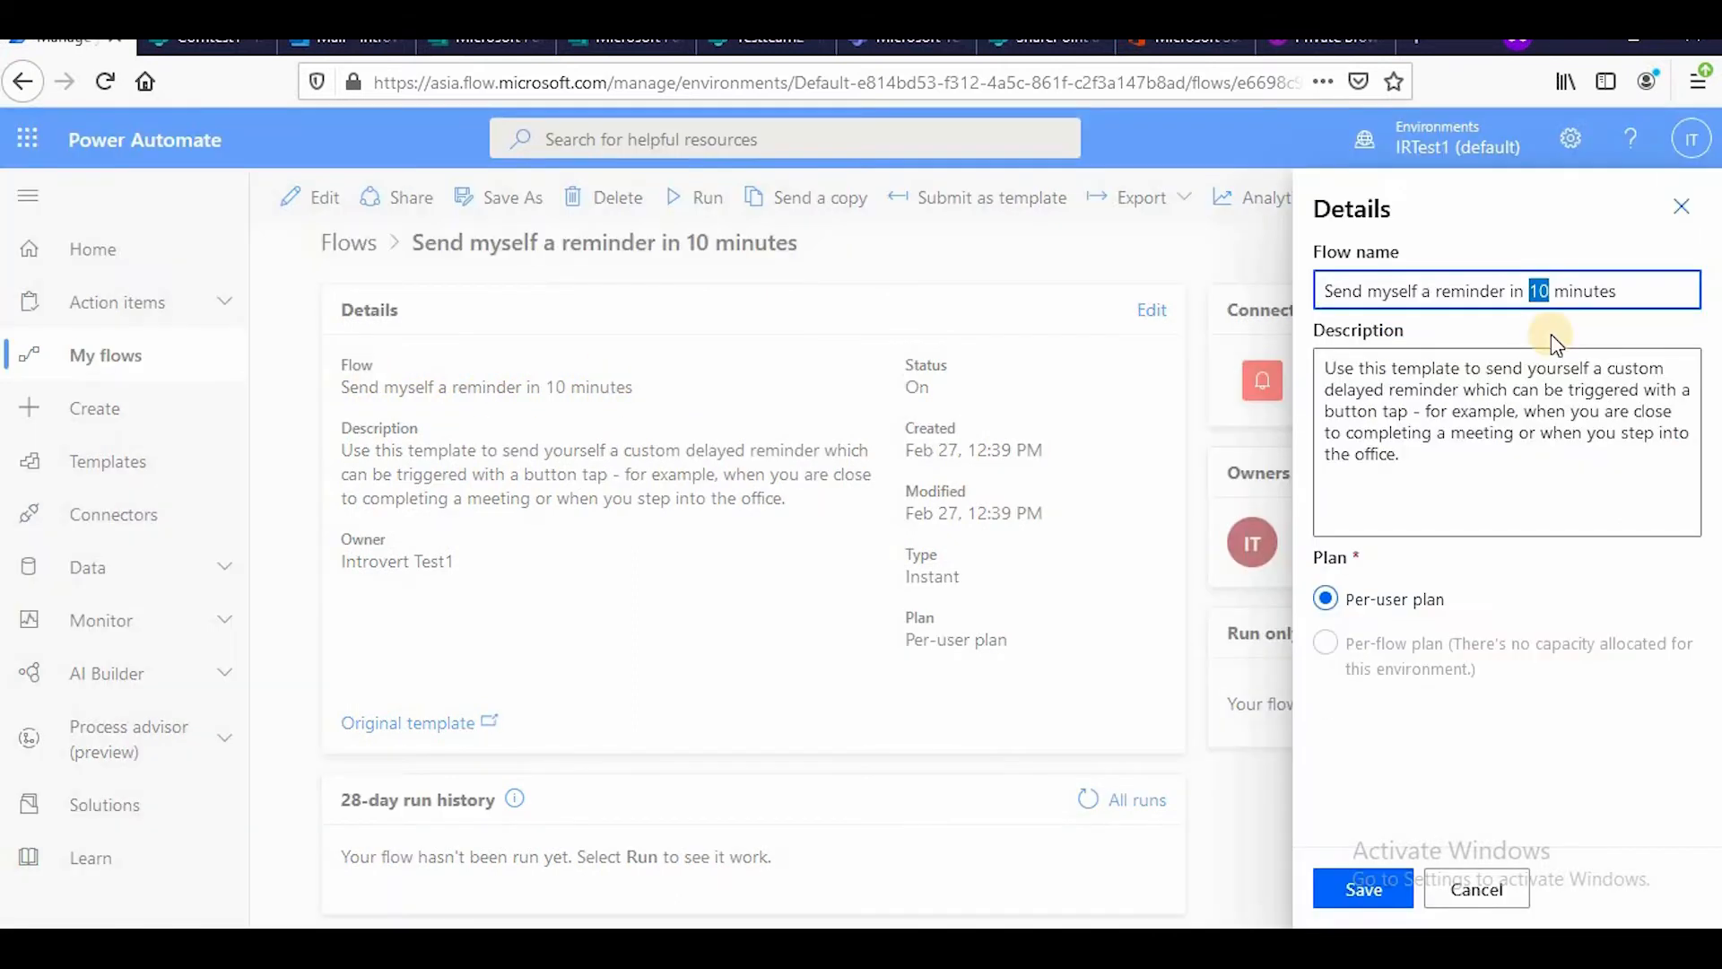
text(2)
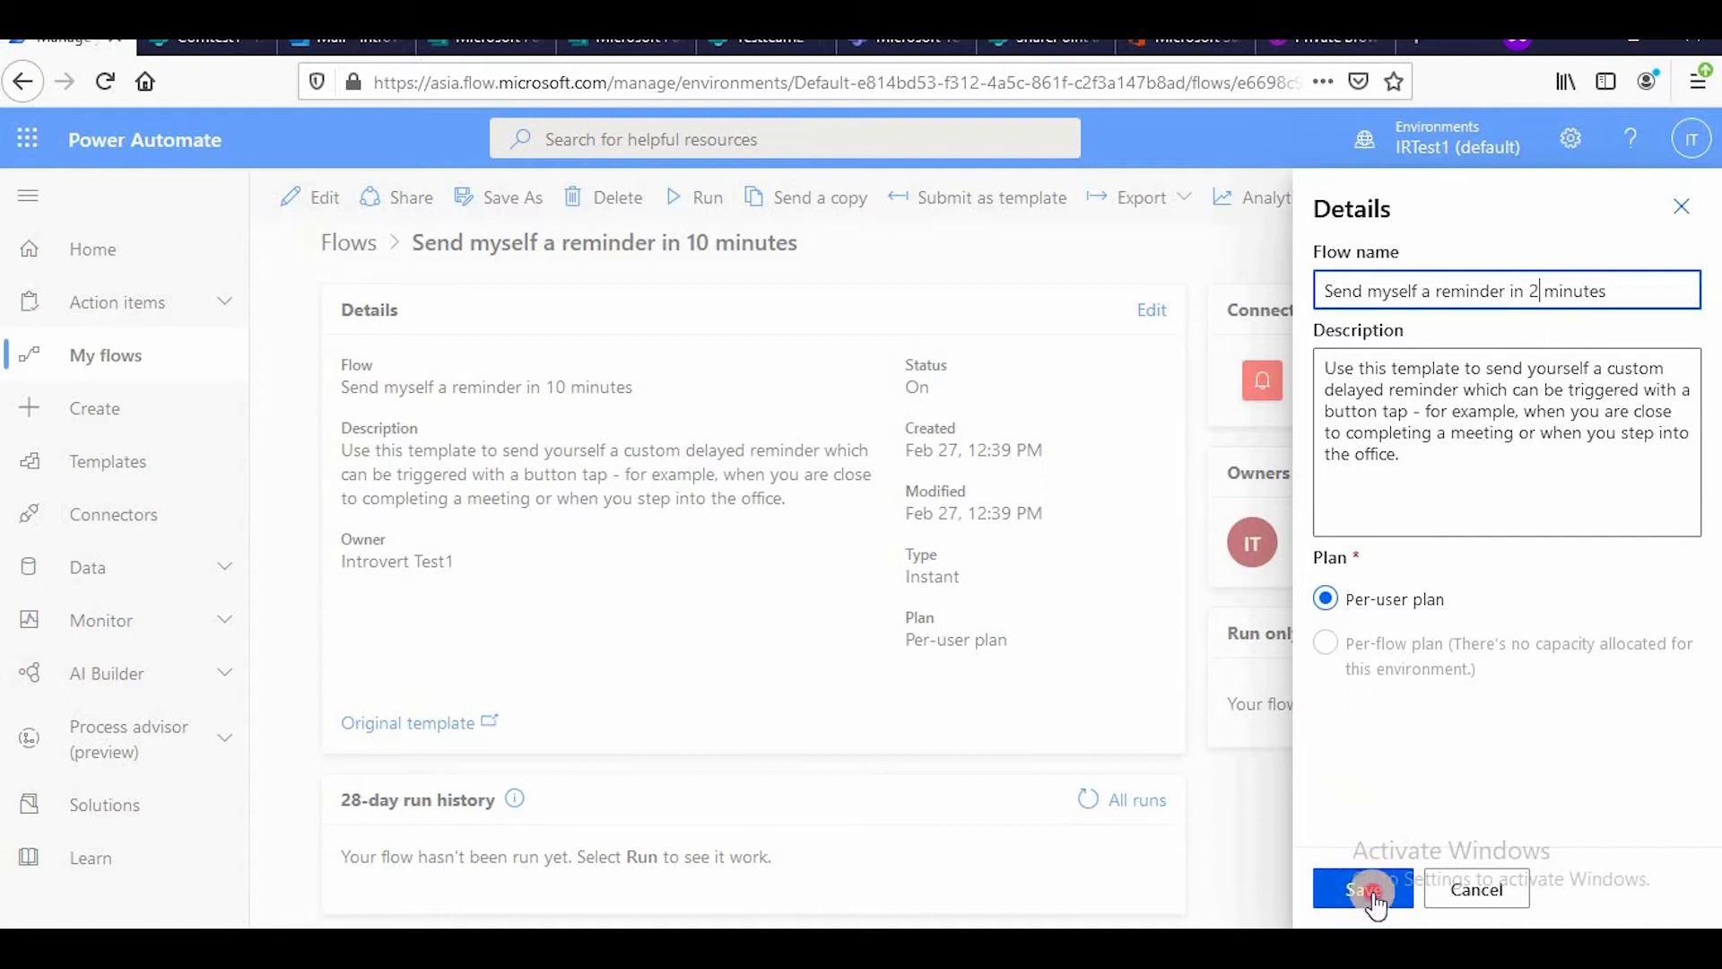
click(1361, 888)
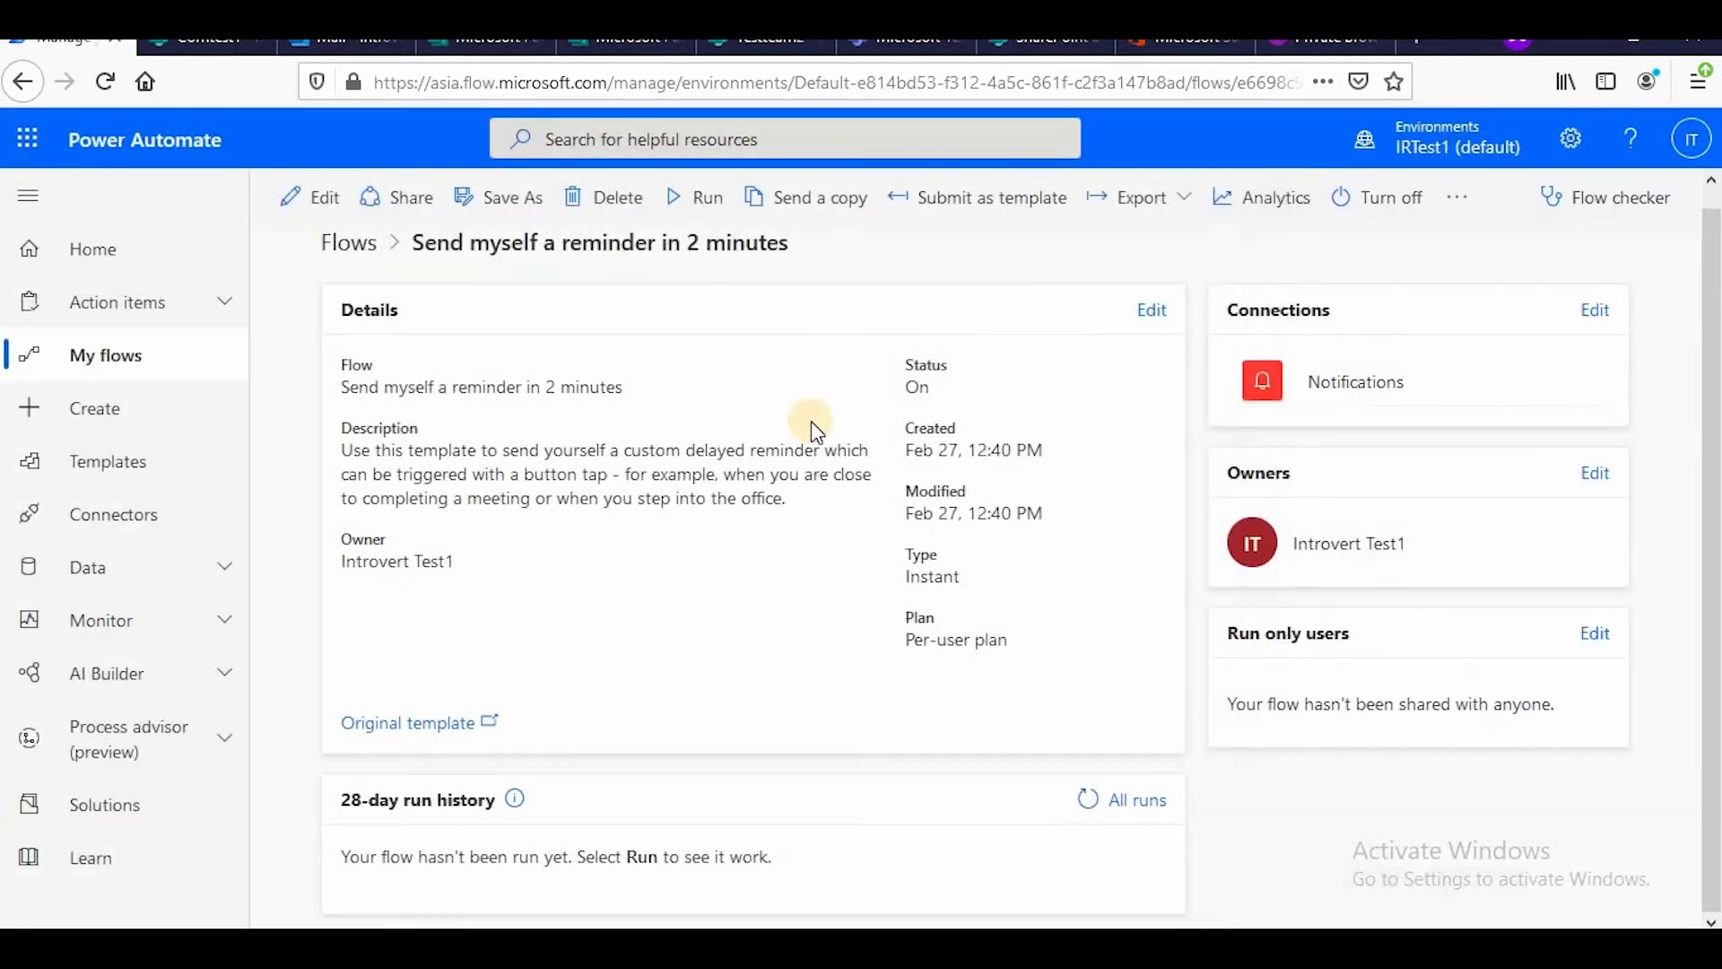
click(323, 198)
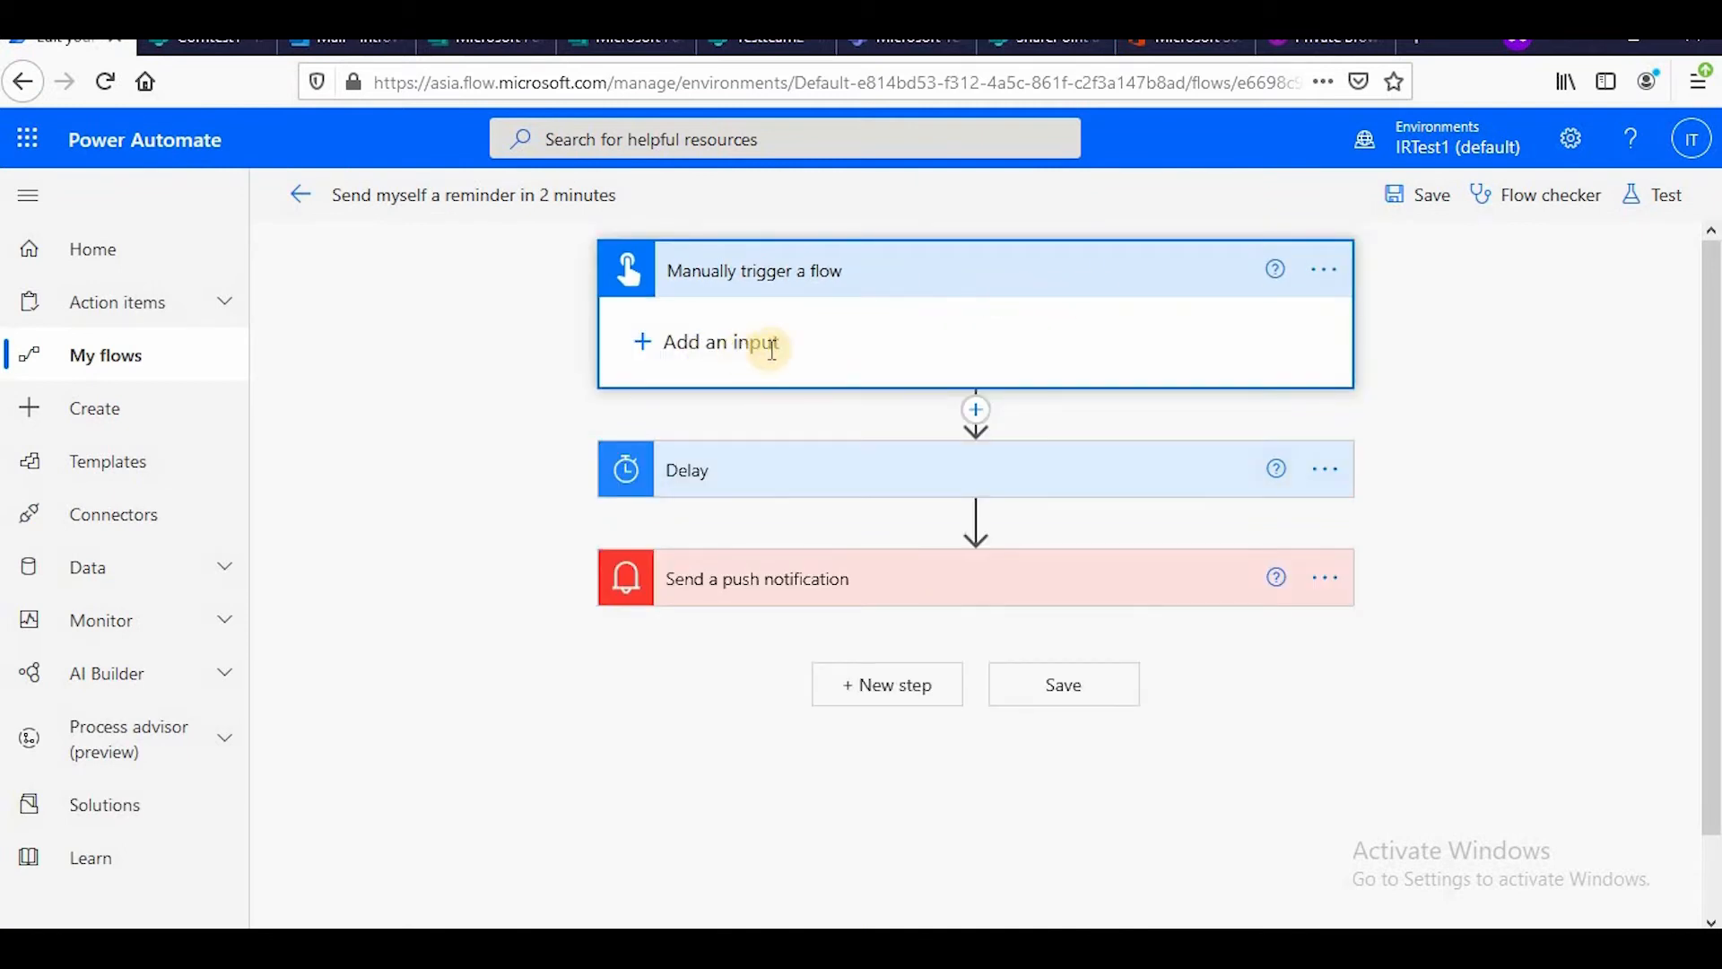
Review the trigger and push notification steps, save the 2-minute reminder flow and exit the editor.
click(721, 341)
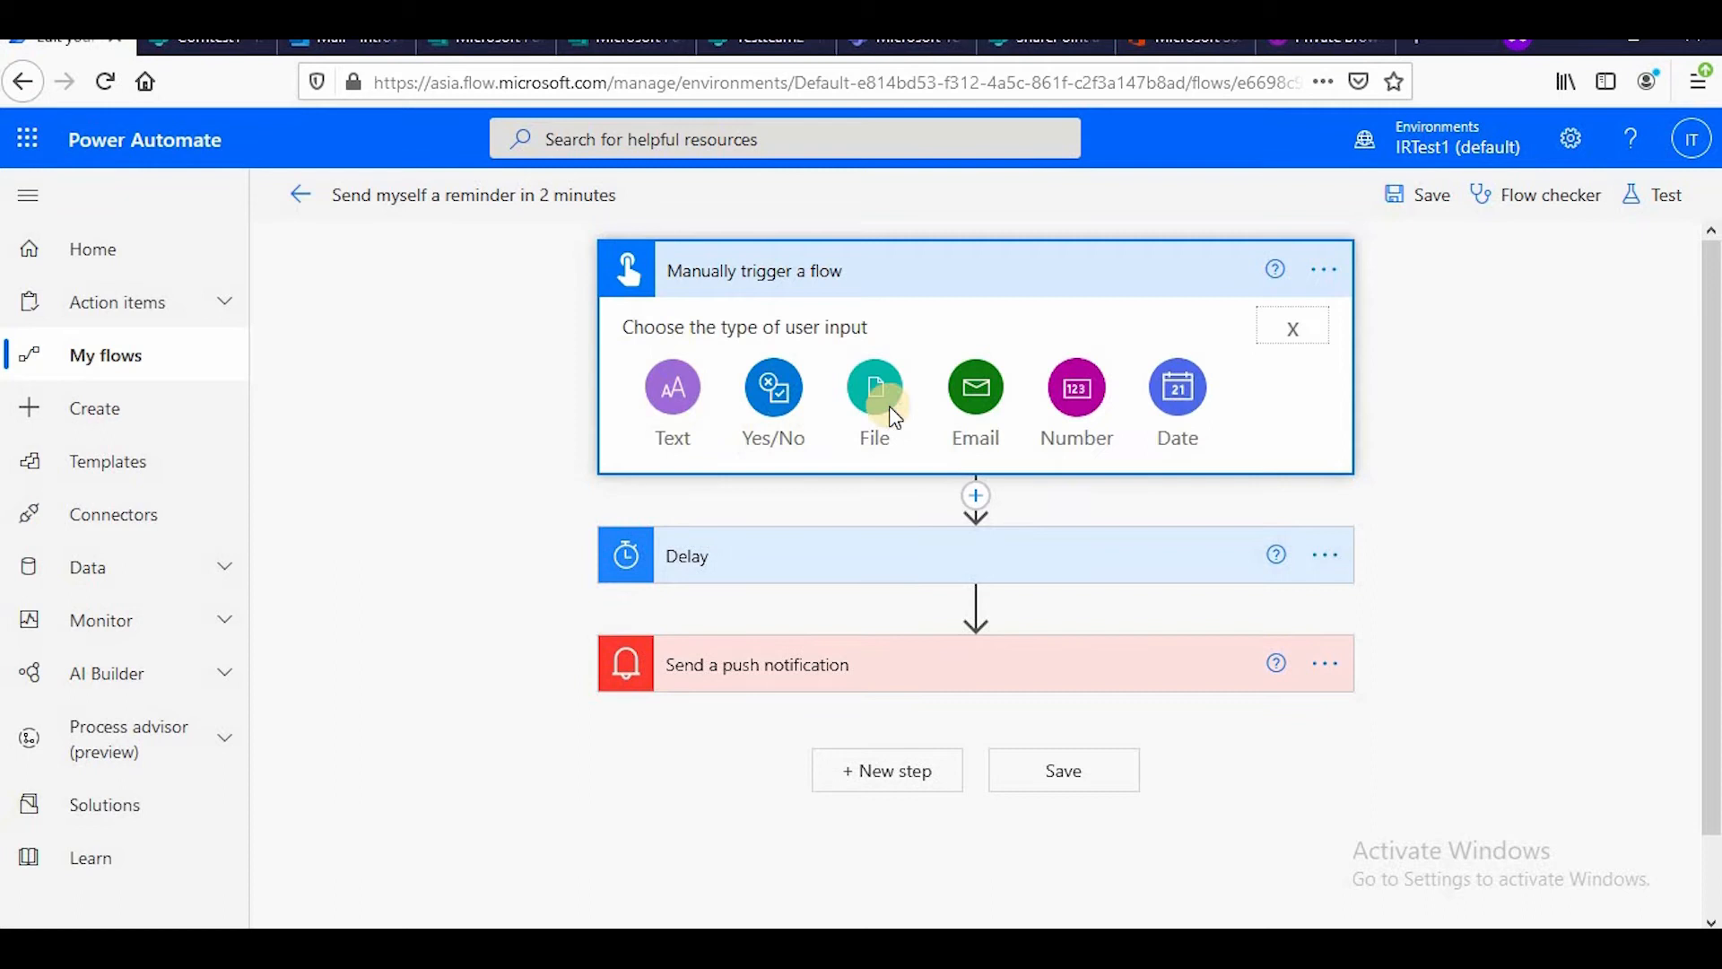
click(1292, 329)
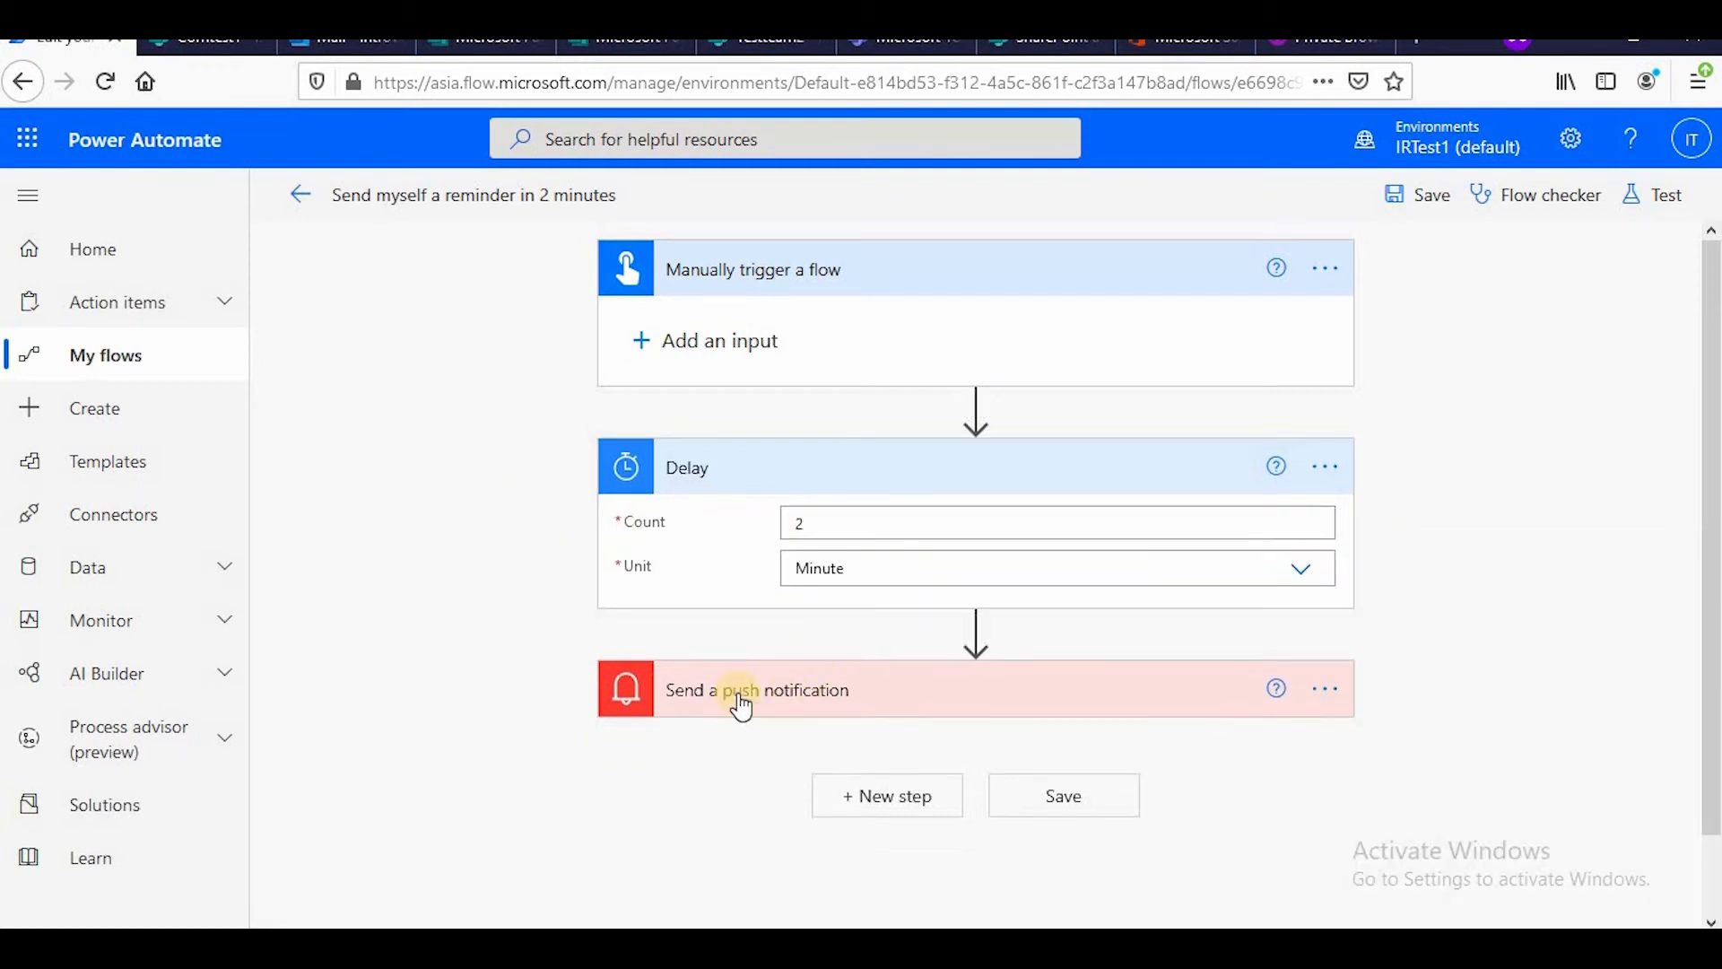
click(756, 689)
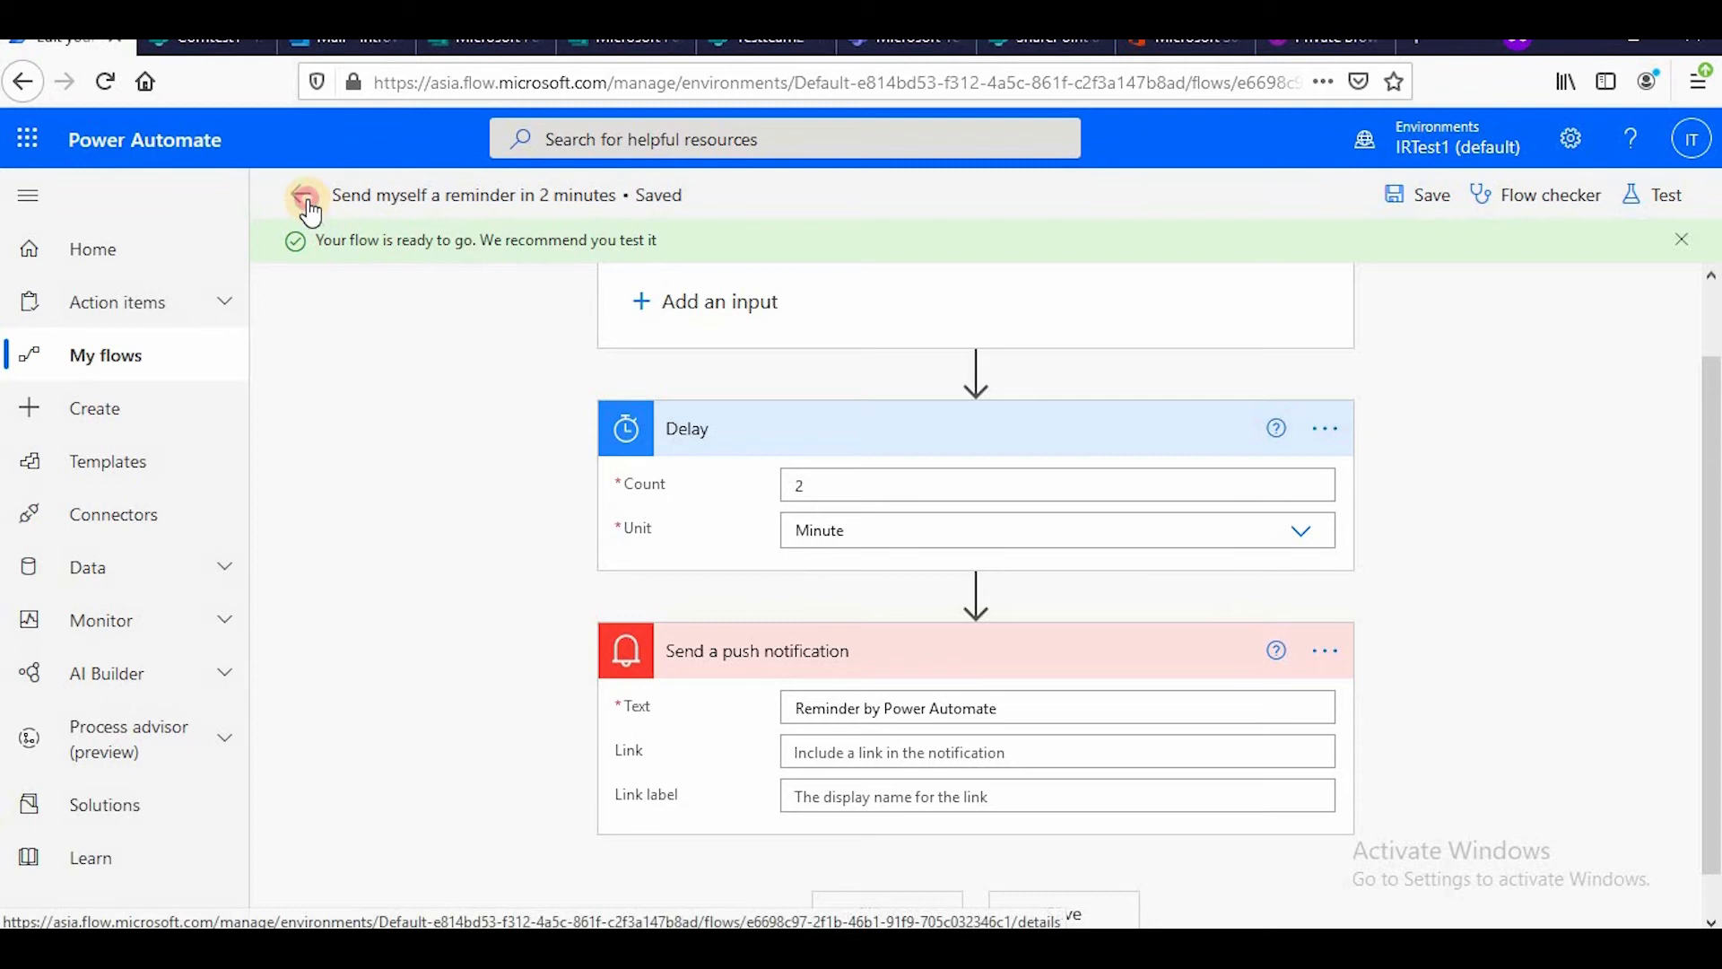
click(307, 202)
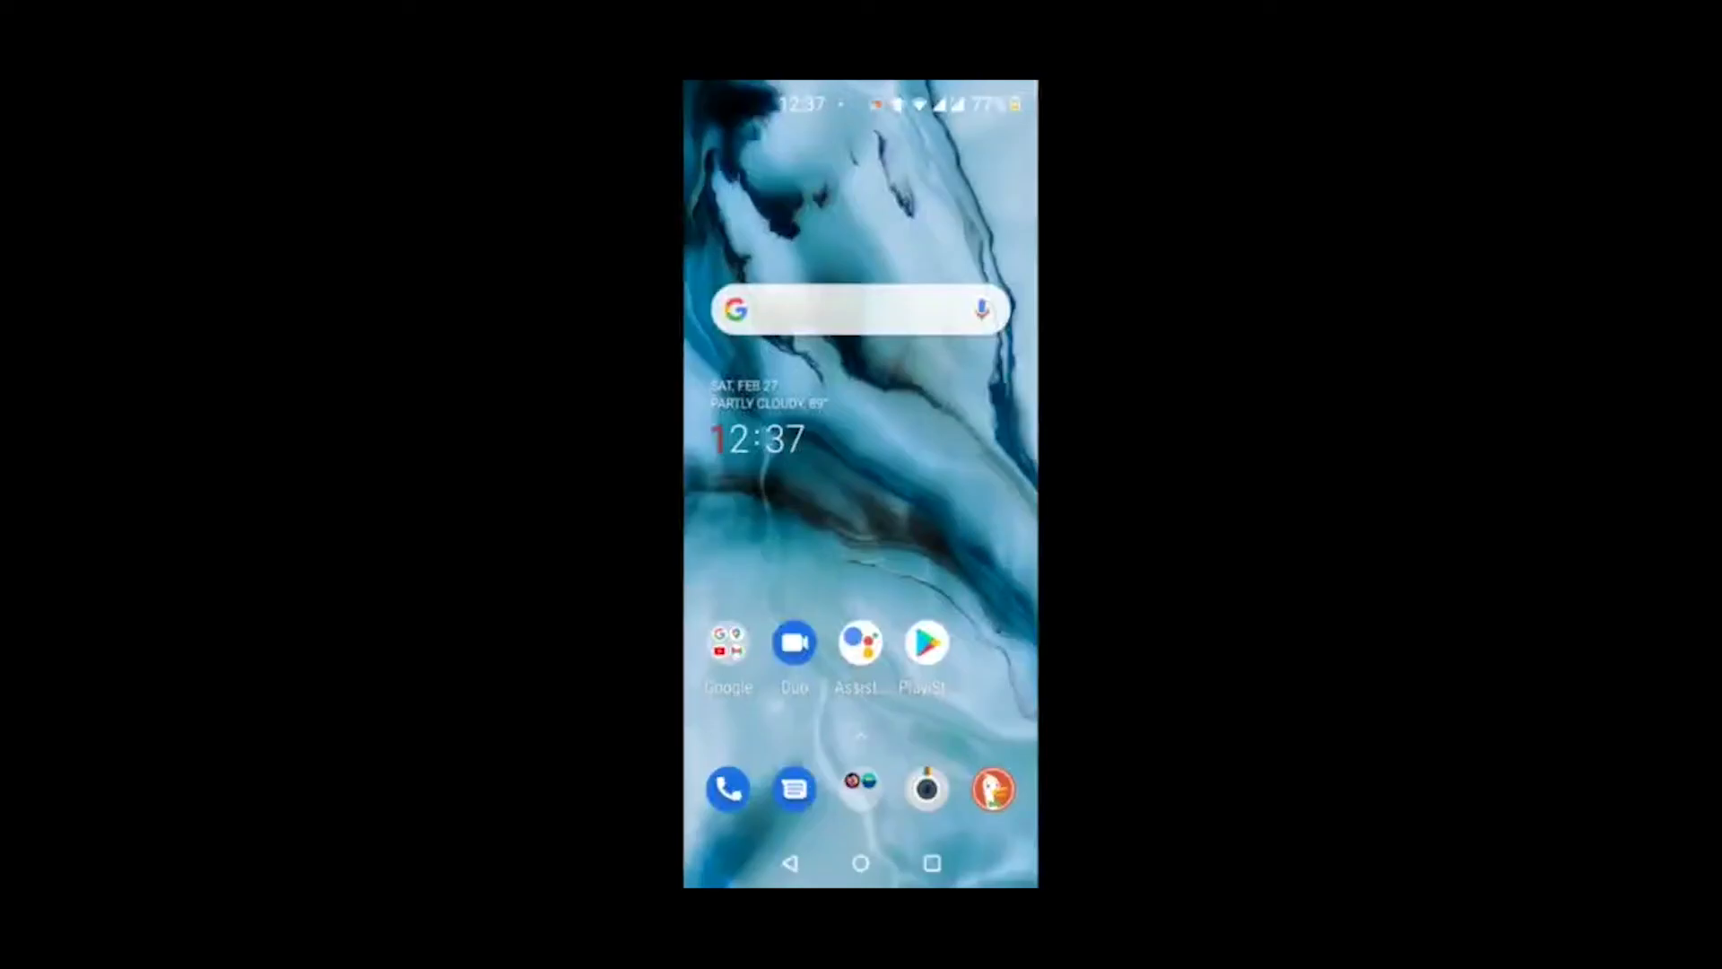
Search Play Store for 'power automate' and launch the installed Power Automate app.
click(926, 643)
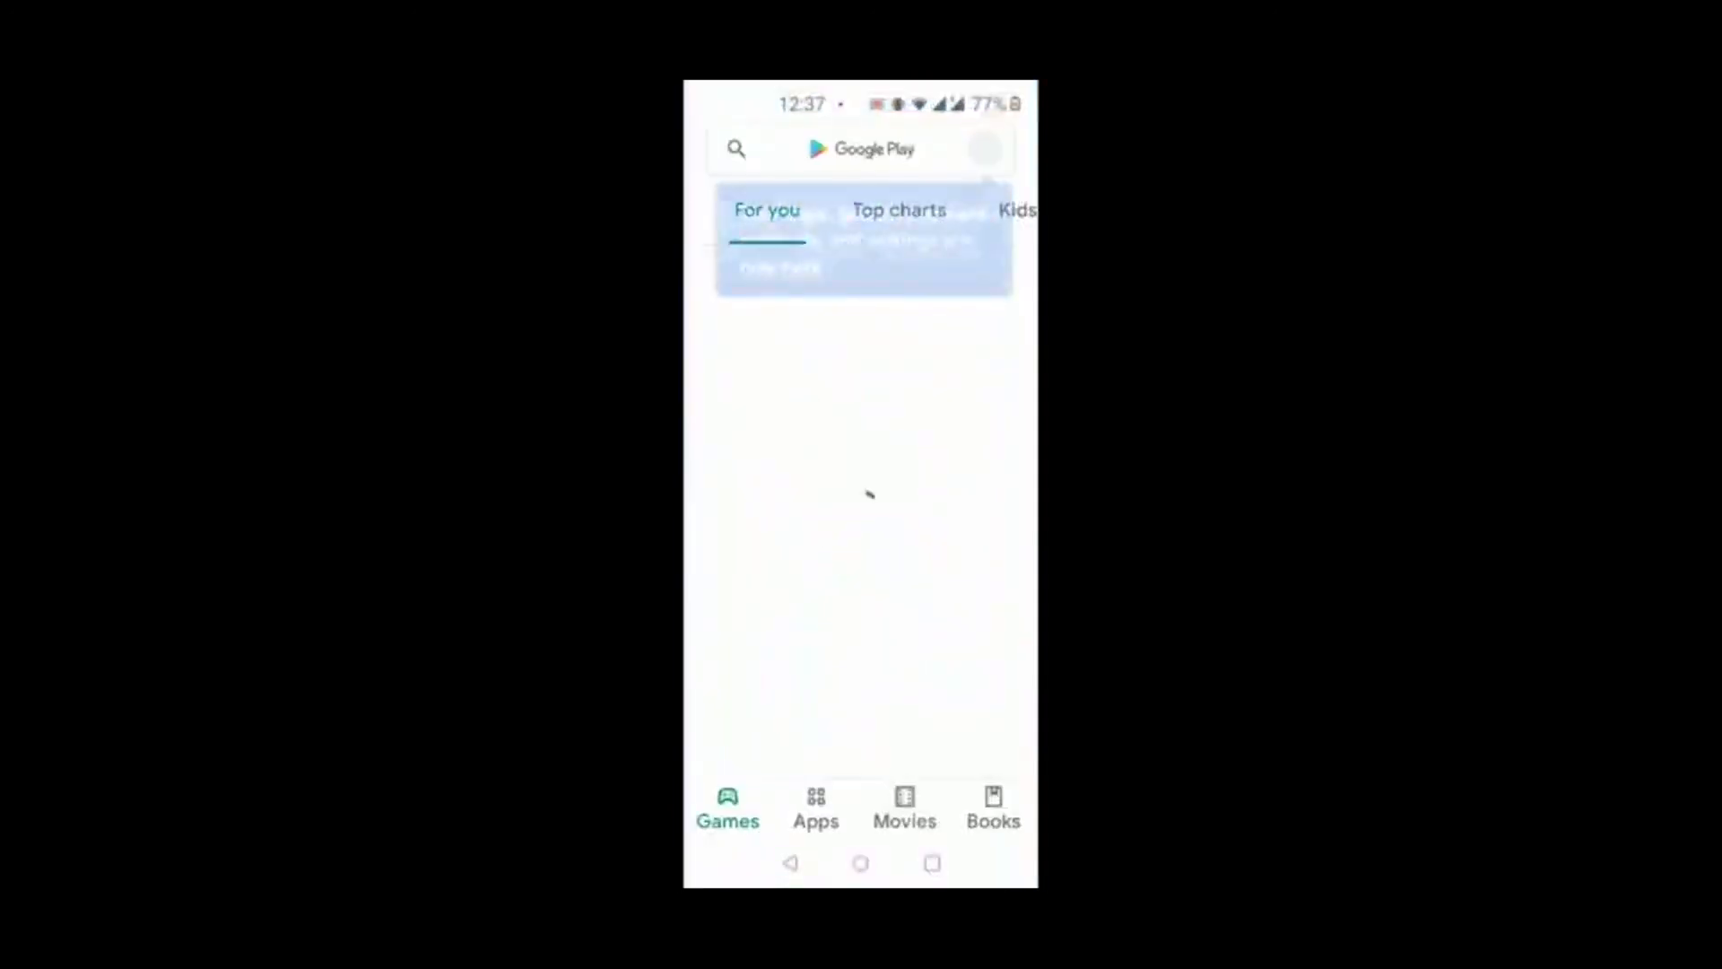
text(po)
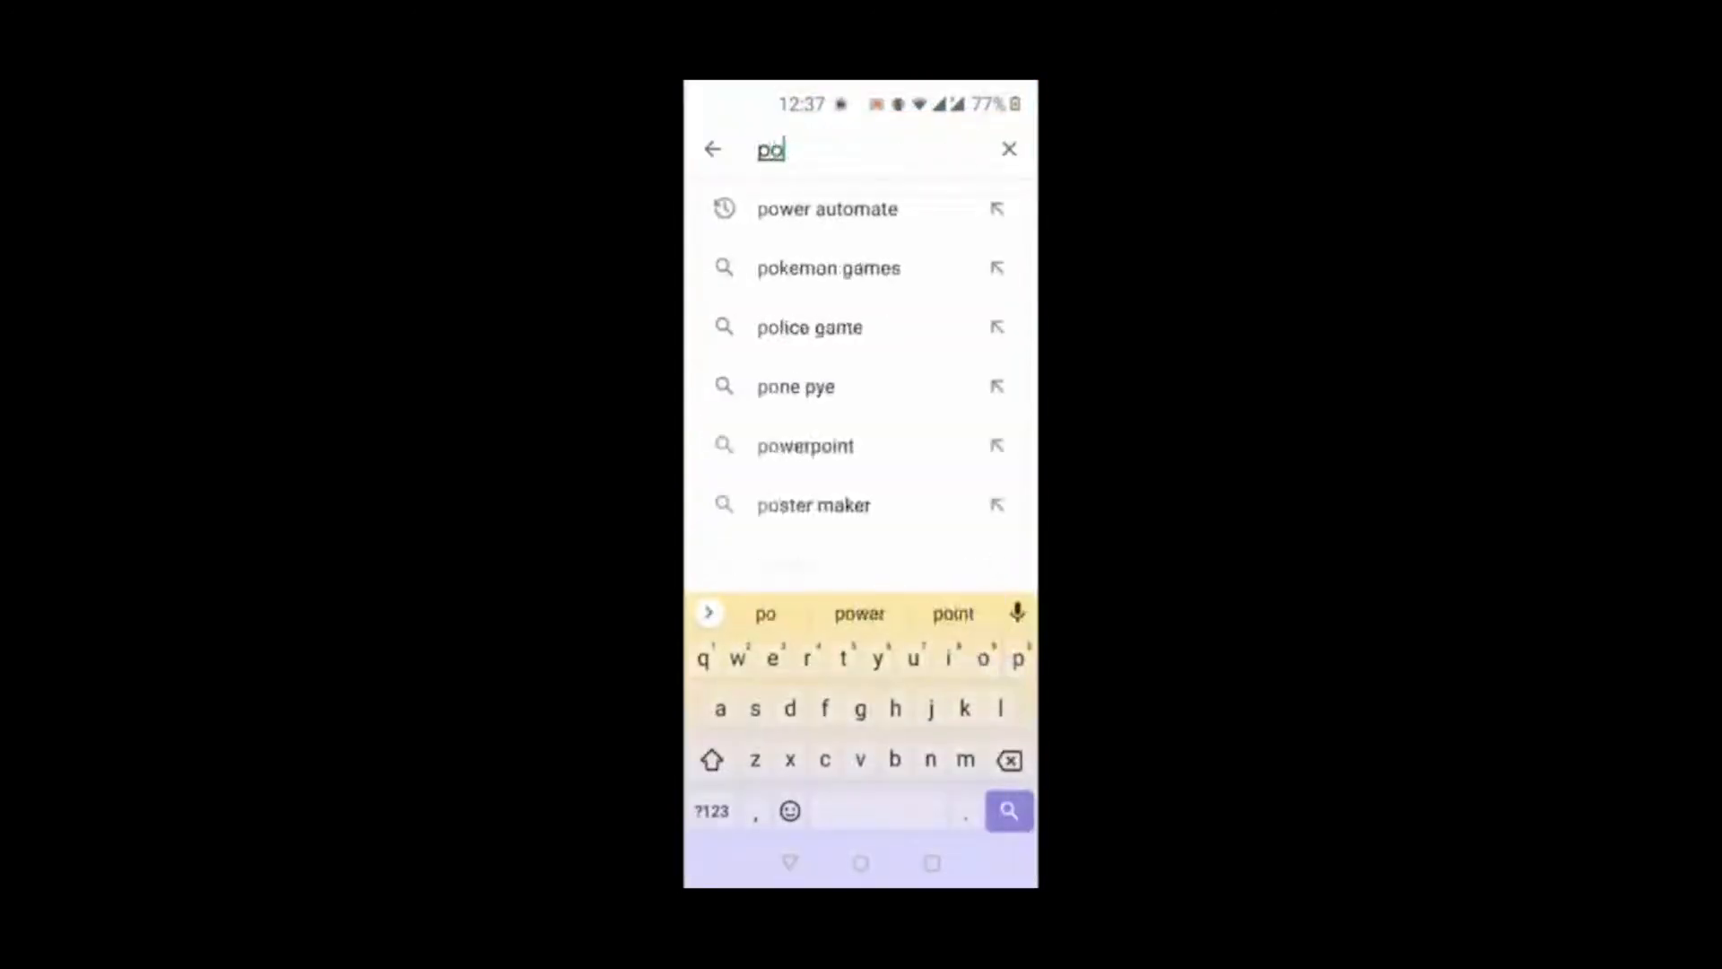
click(827, 208)
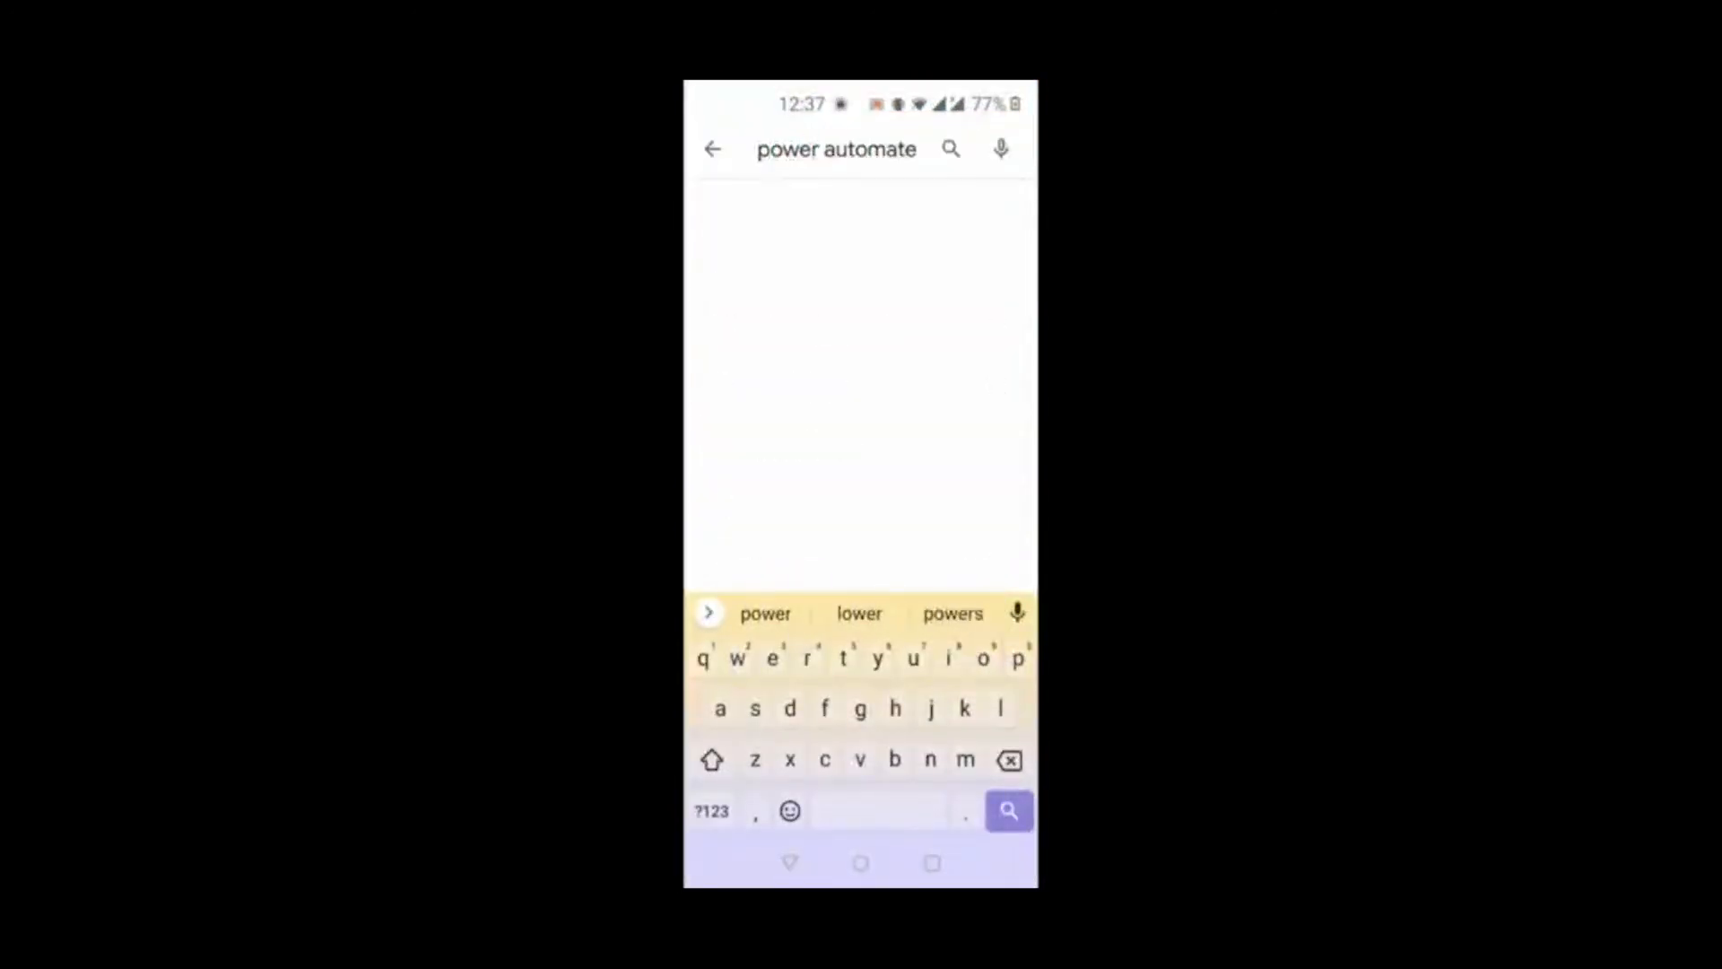
click(1007, 811)
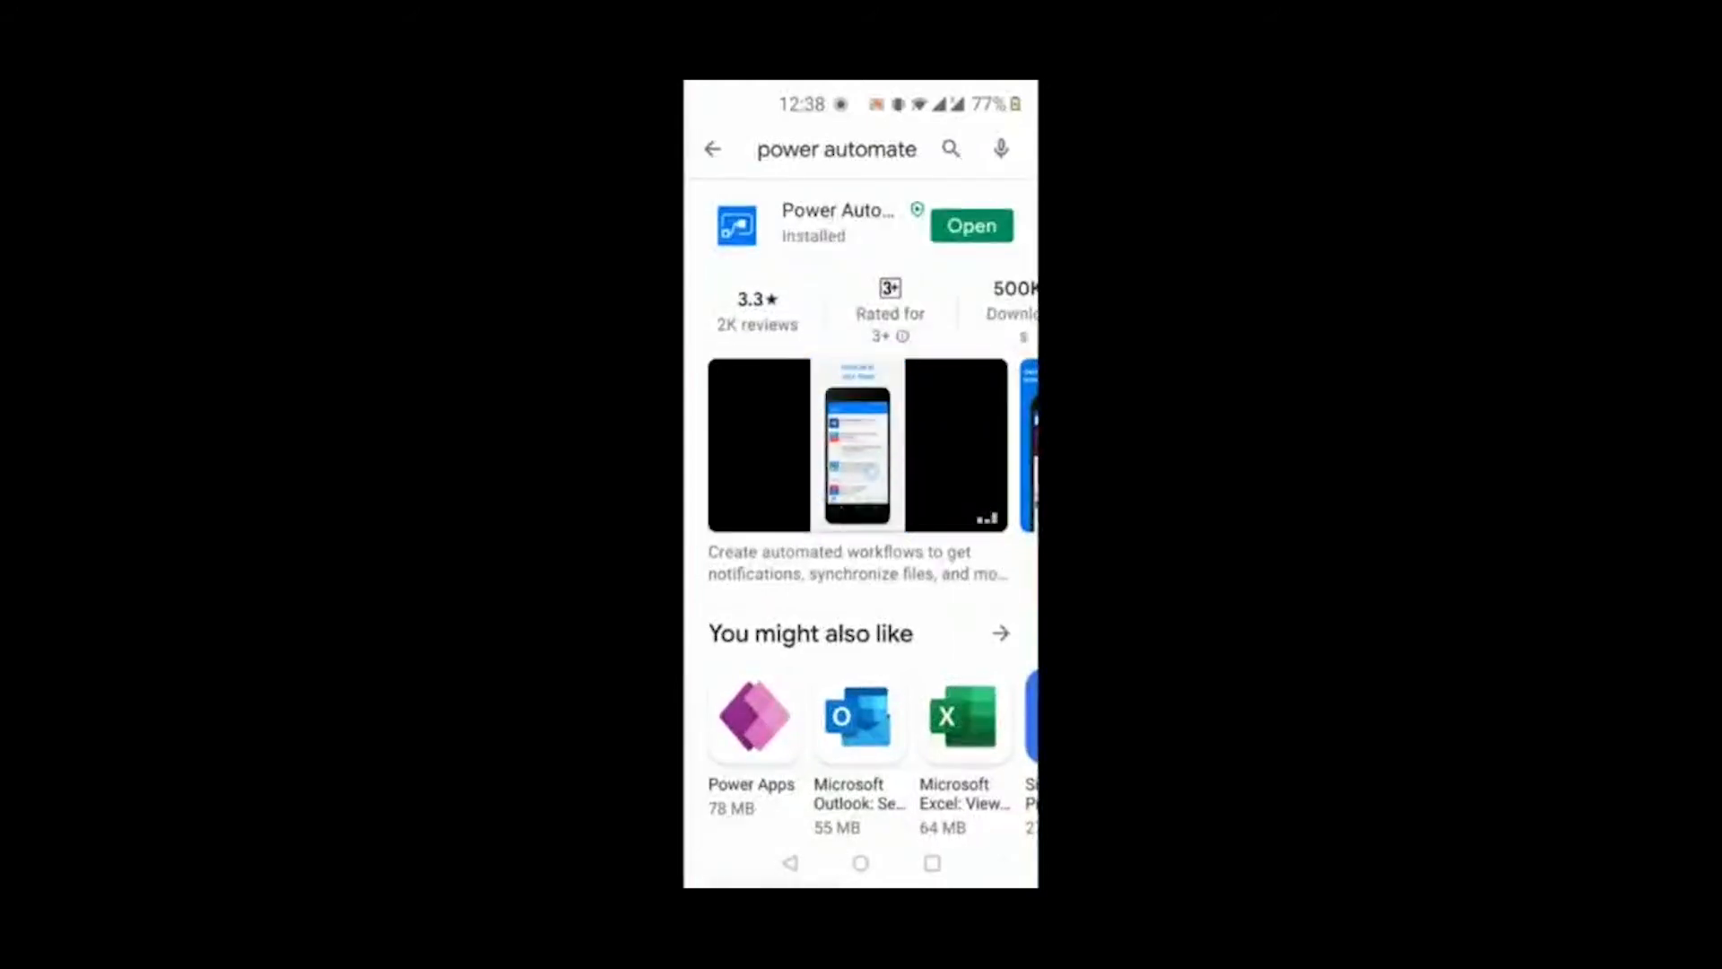
click(971, 226)
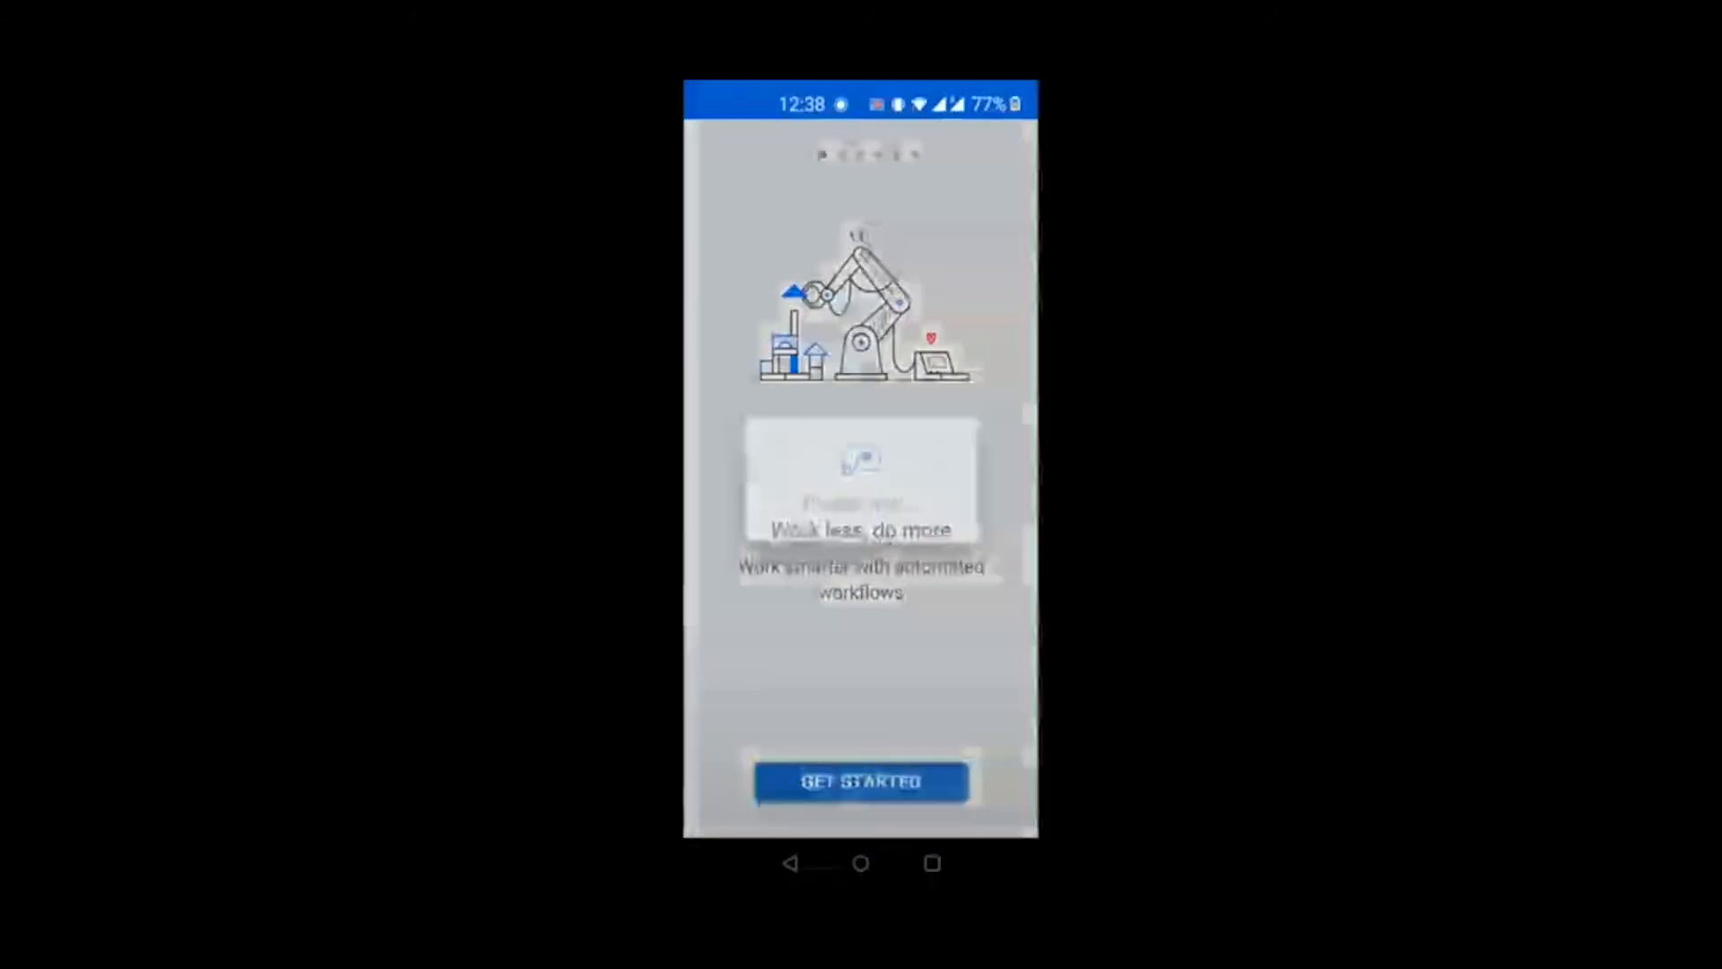
Pass GET STARTED and CONTINUE to reach the mobile activity feed.
click(860, 782)
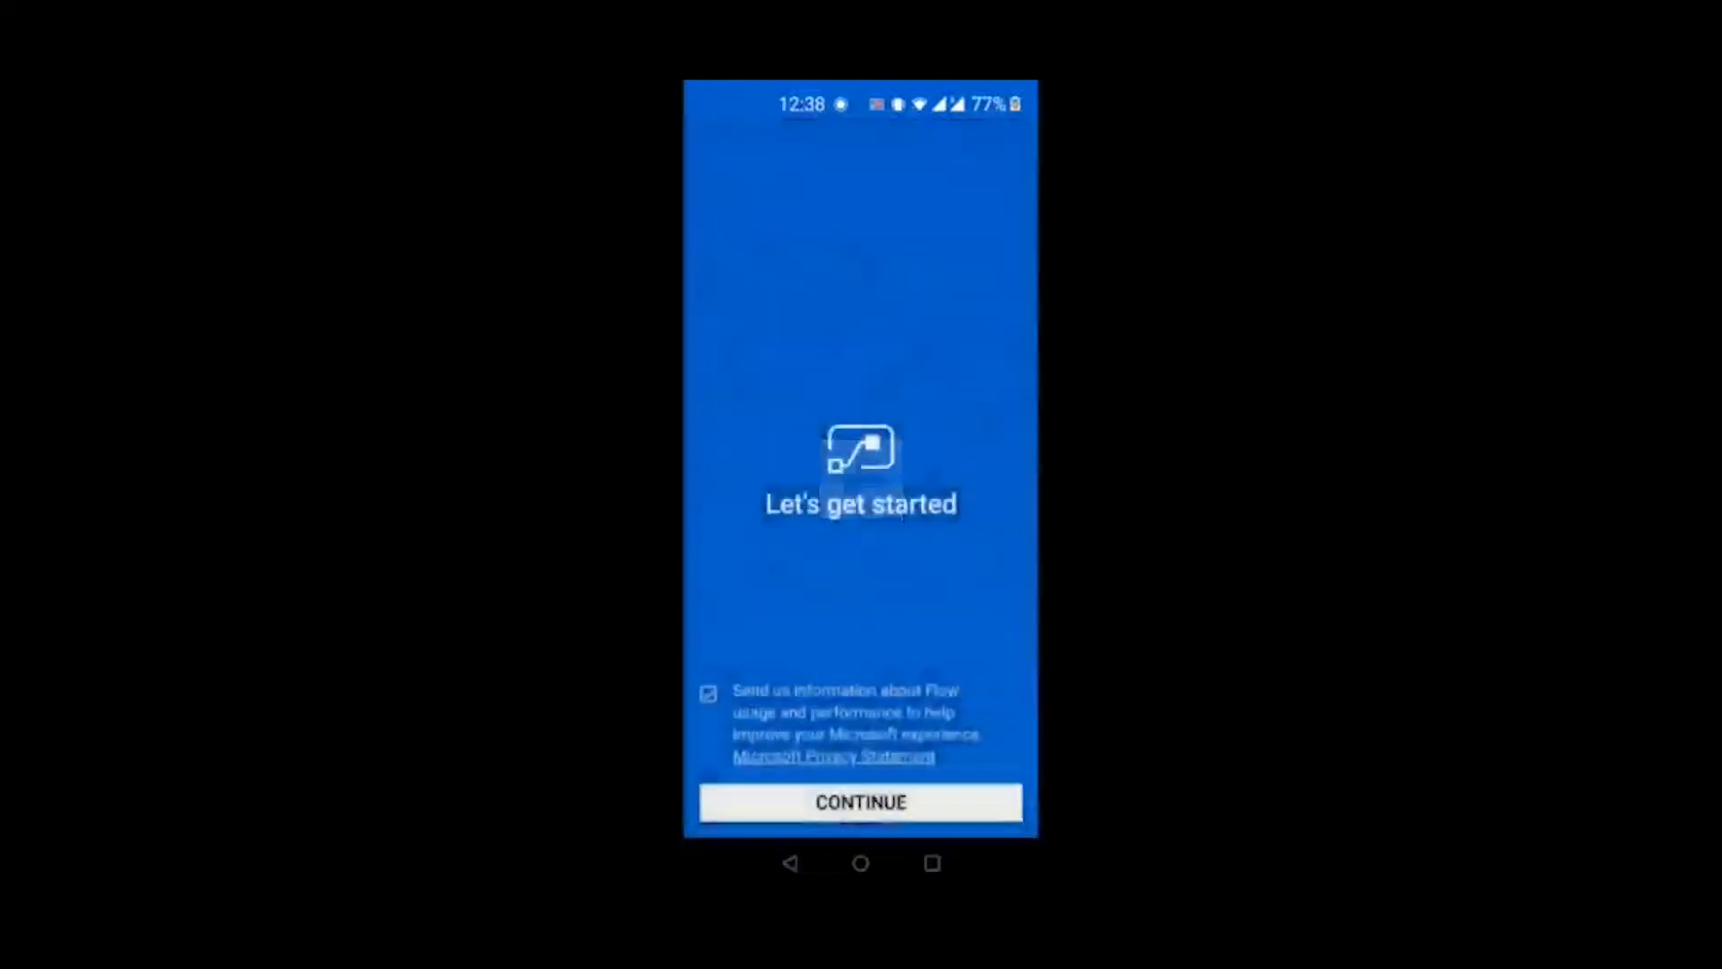
click(860, 802)
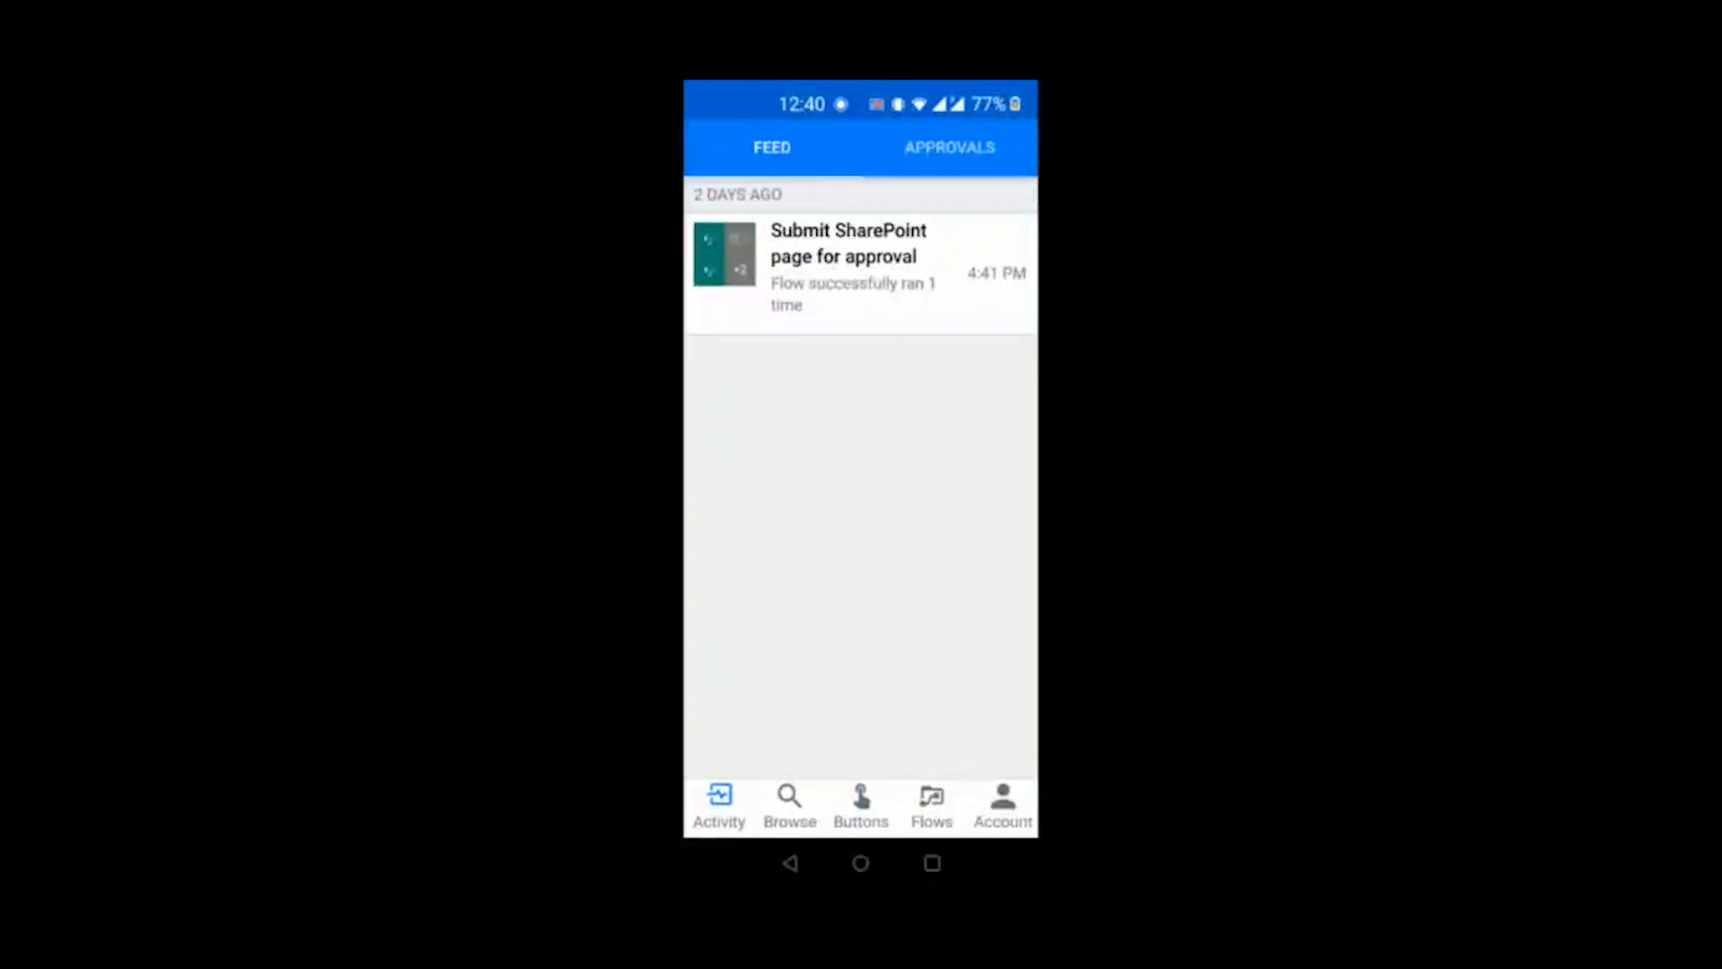
From the Buttons tab run the 2-minute reminder flow, dismiss the rating prompt, and see its succeeded run on the web.
click(859, 805)
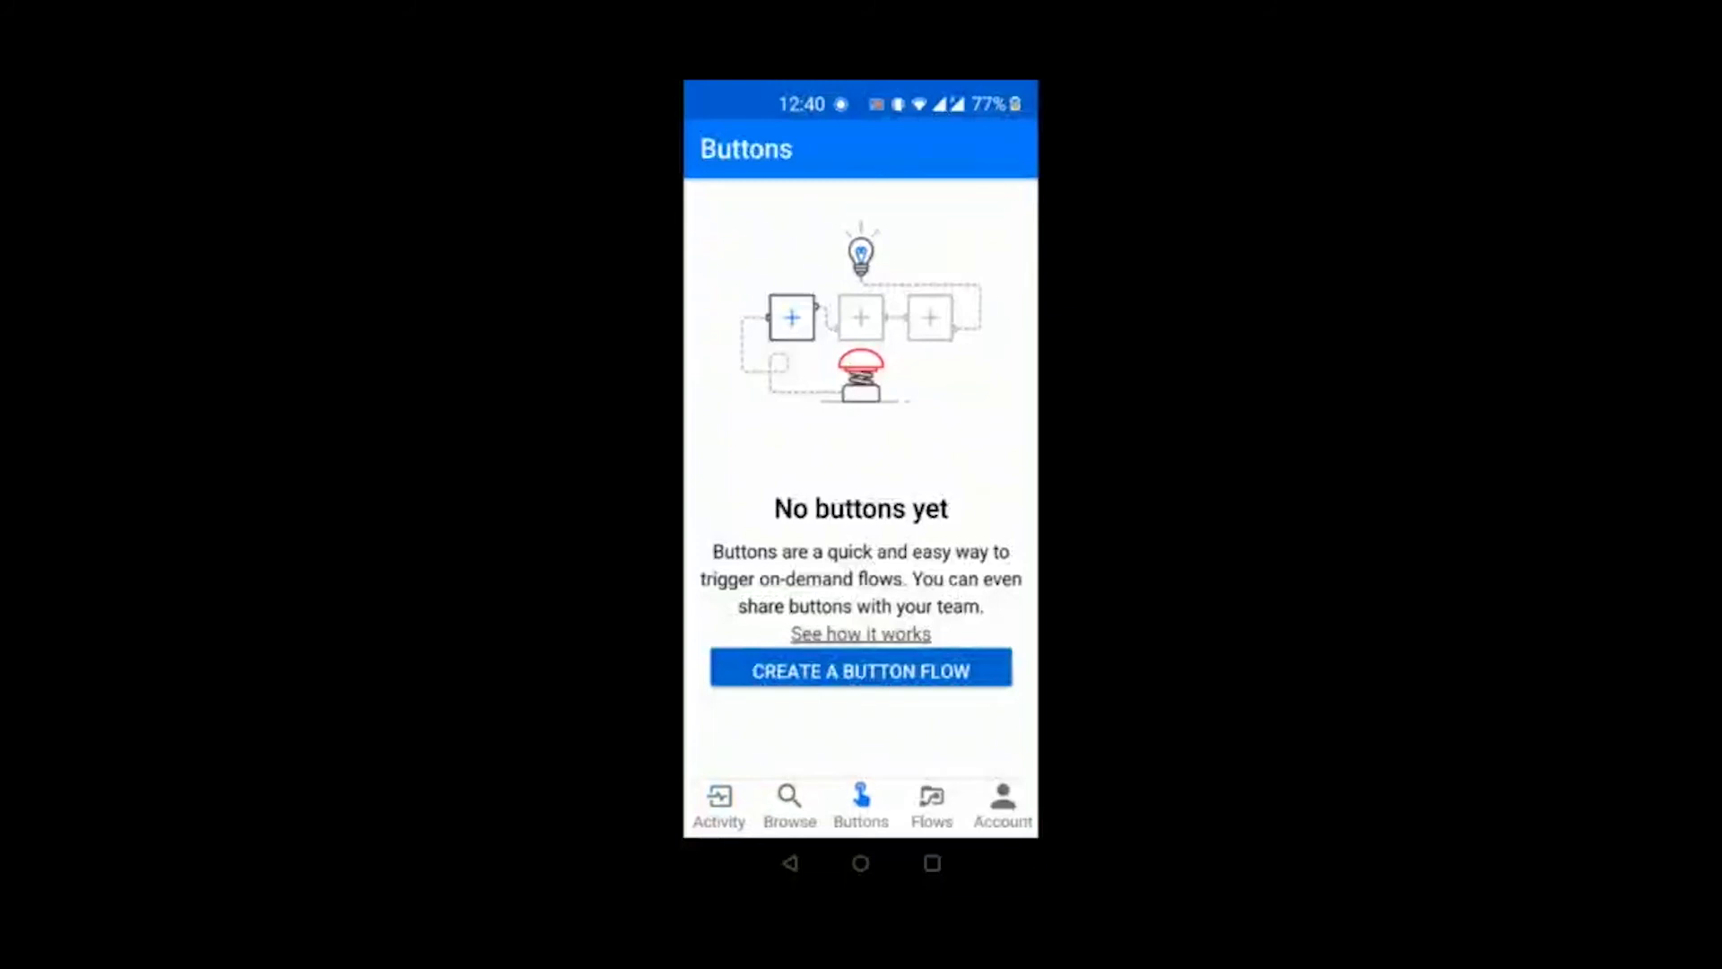
click(859, 669)
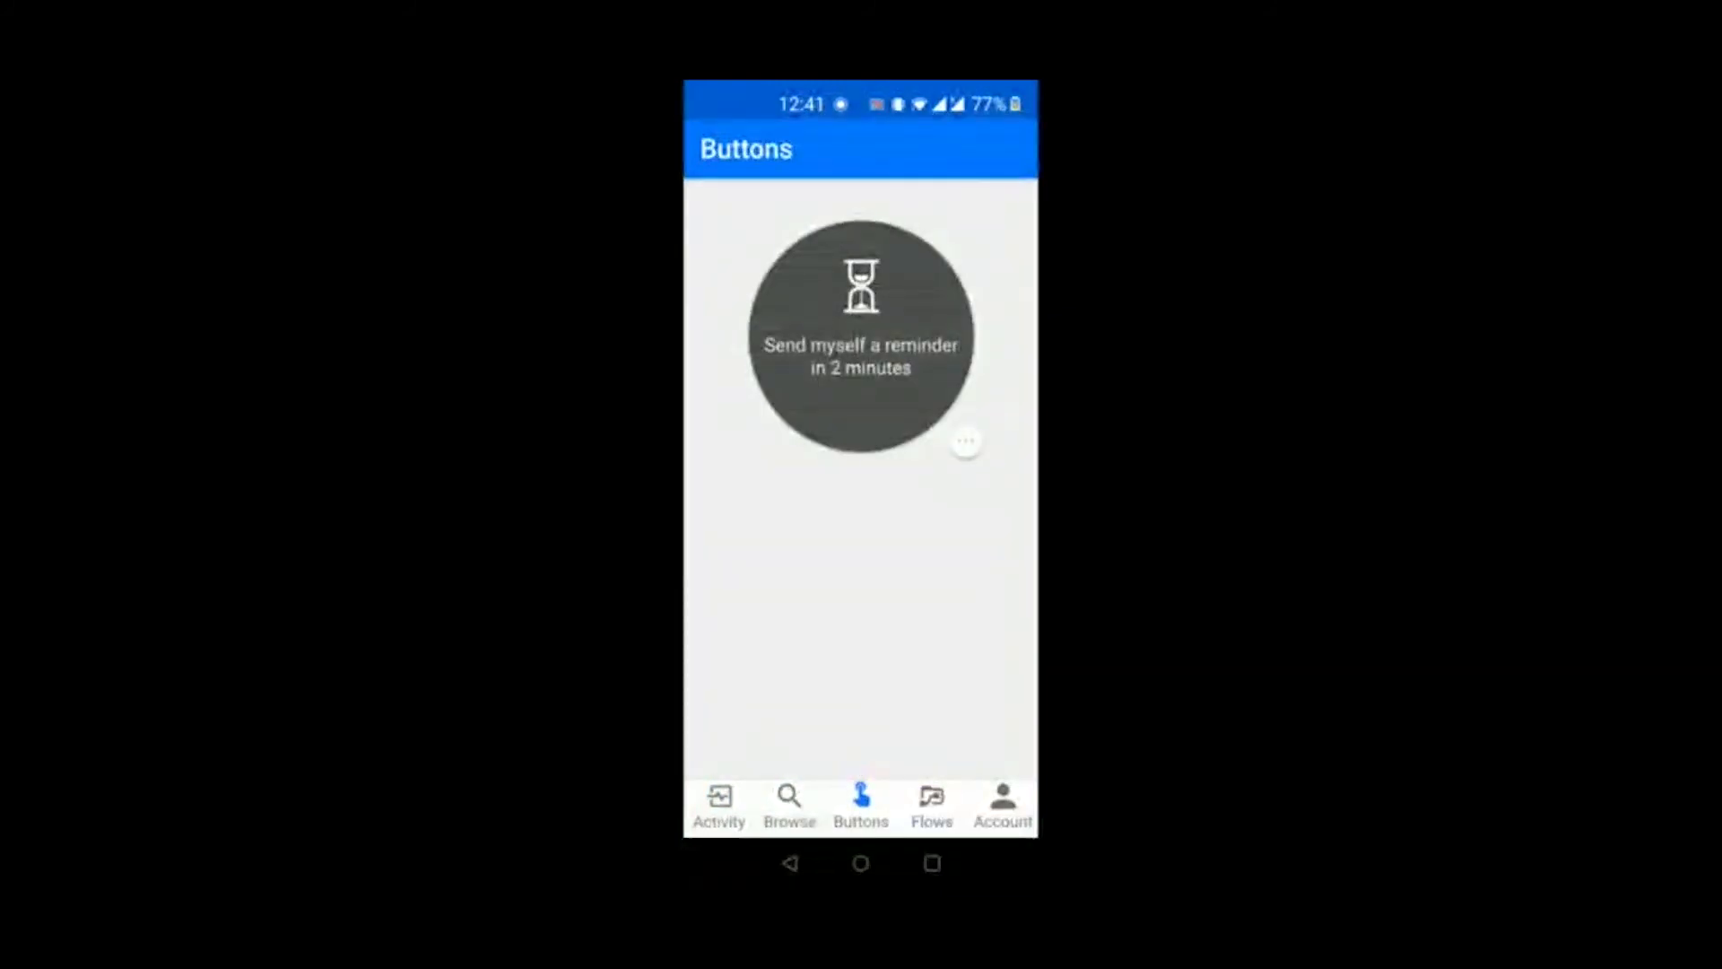
click(859, 335)
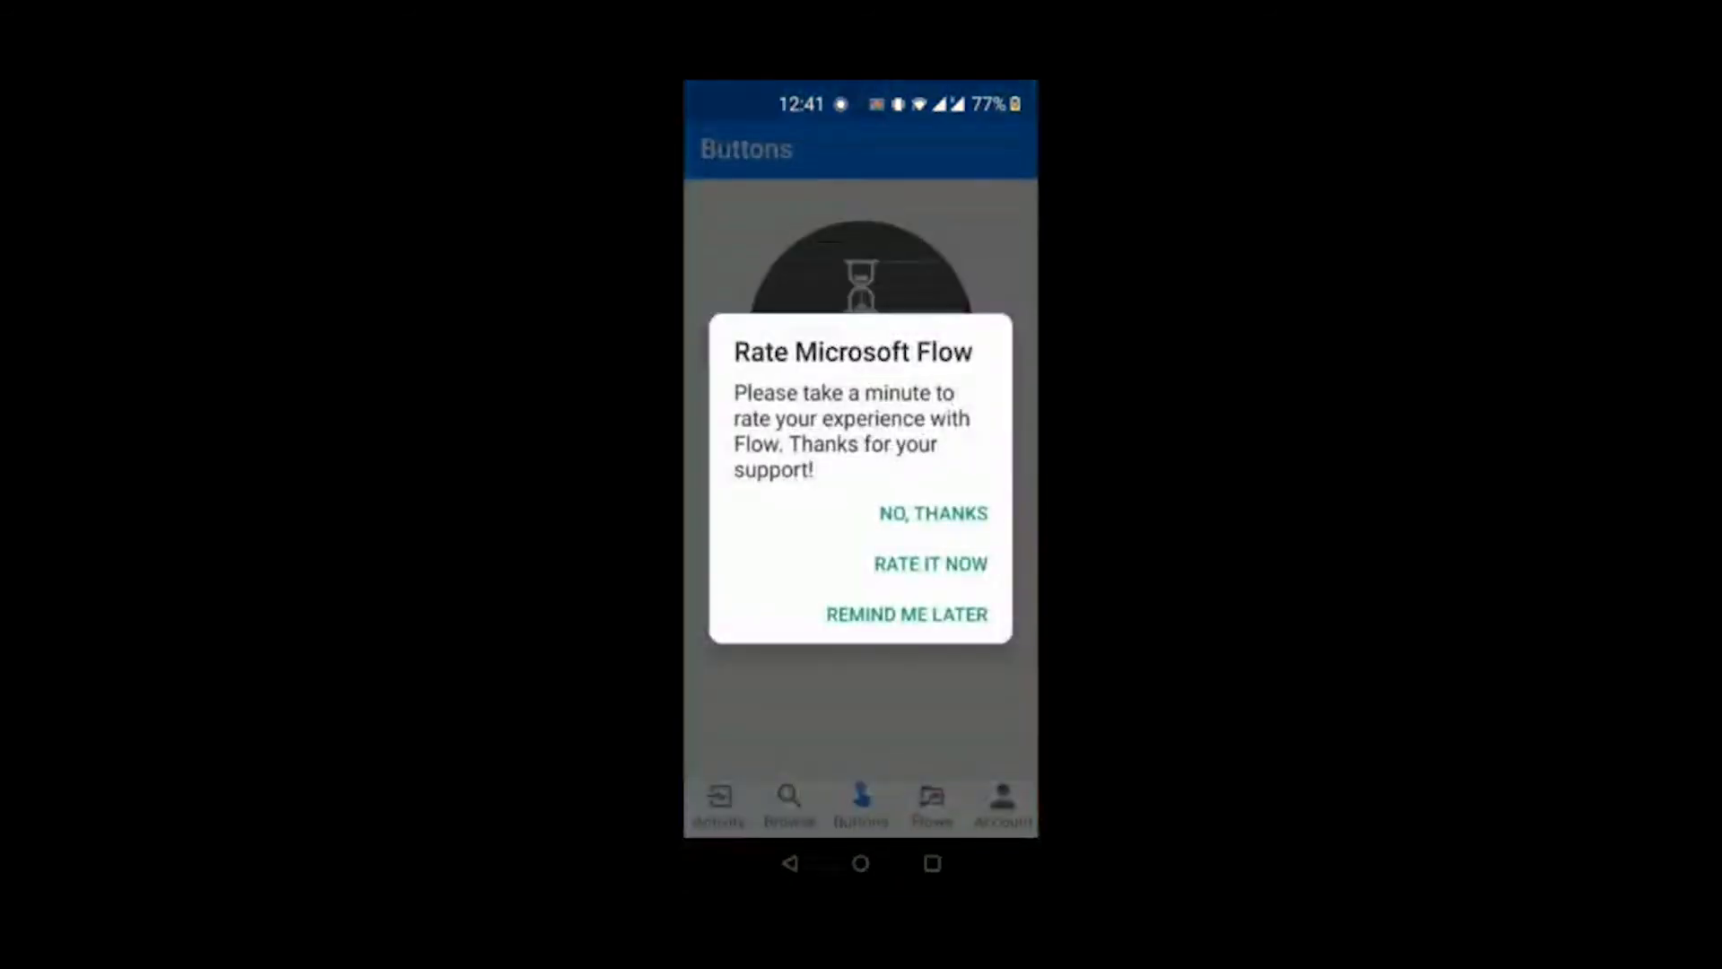
click(933, 513)
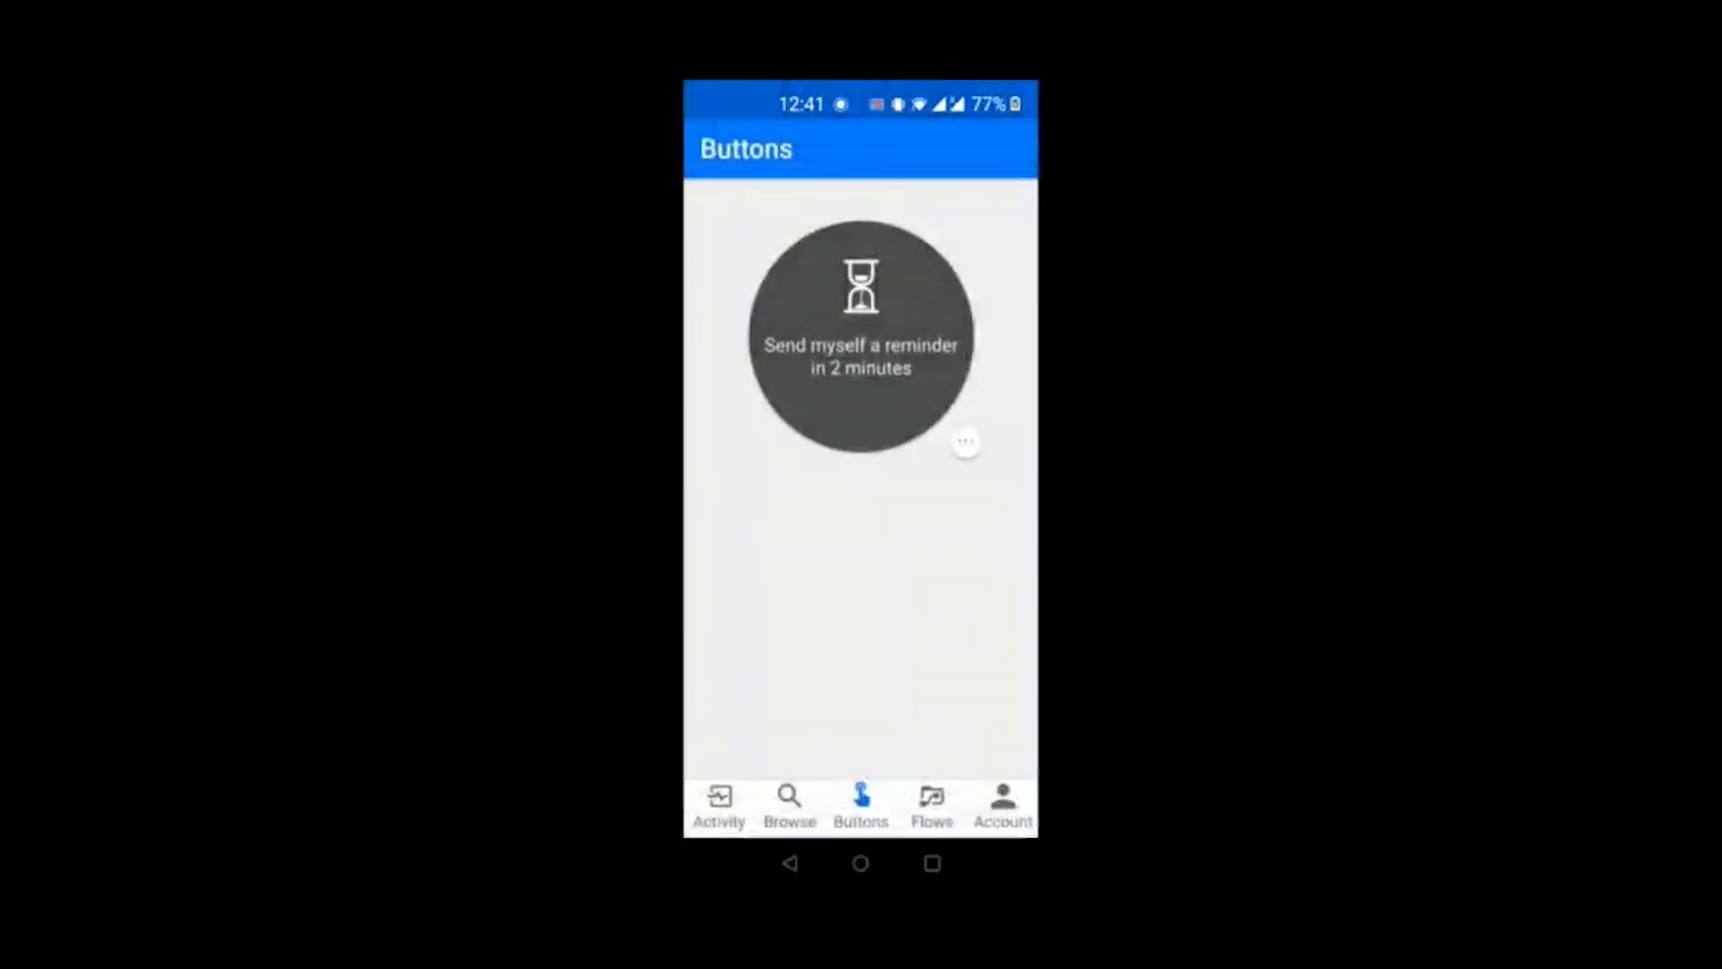
click(860, 863)
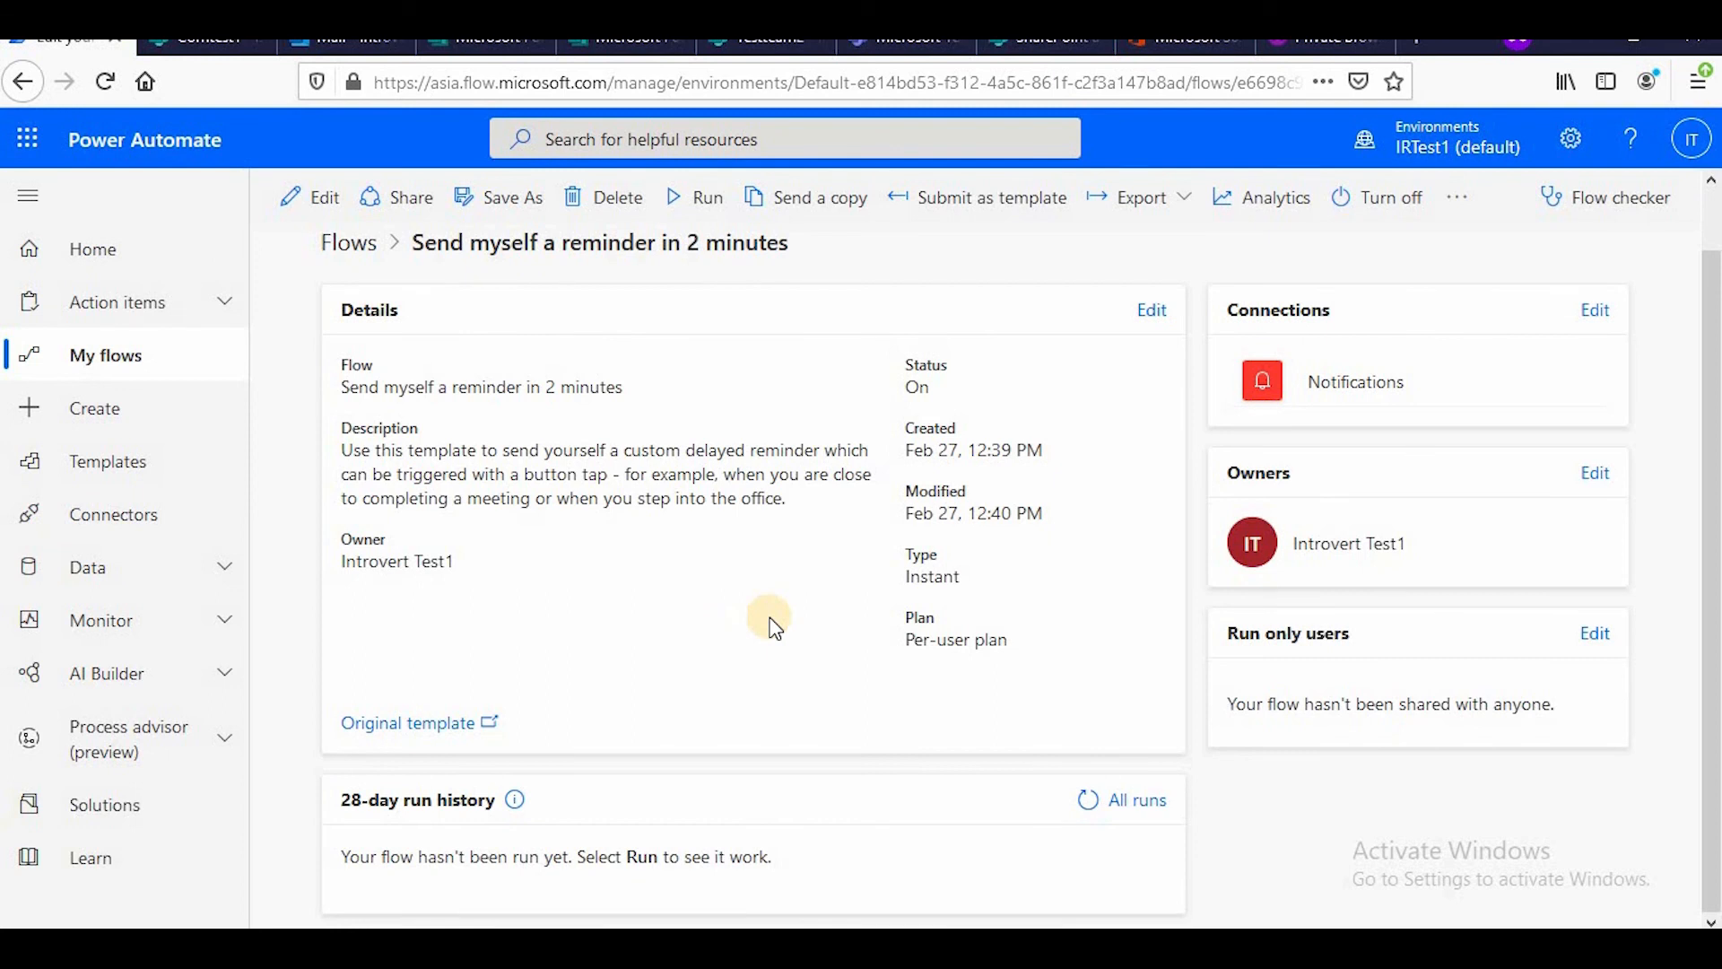
scroll(down, 3)
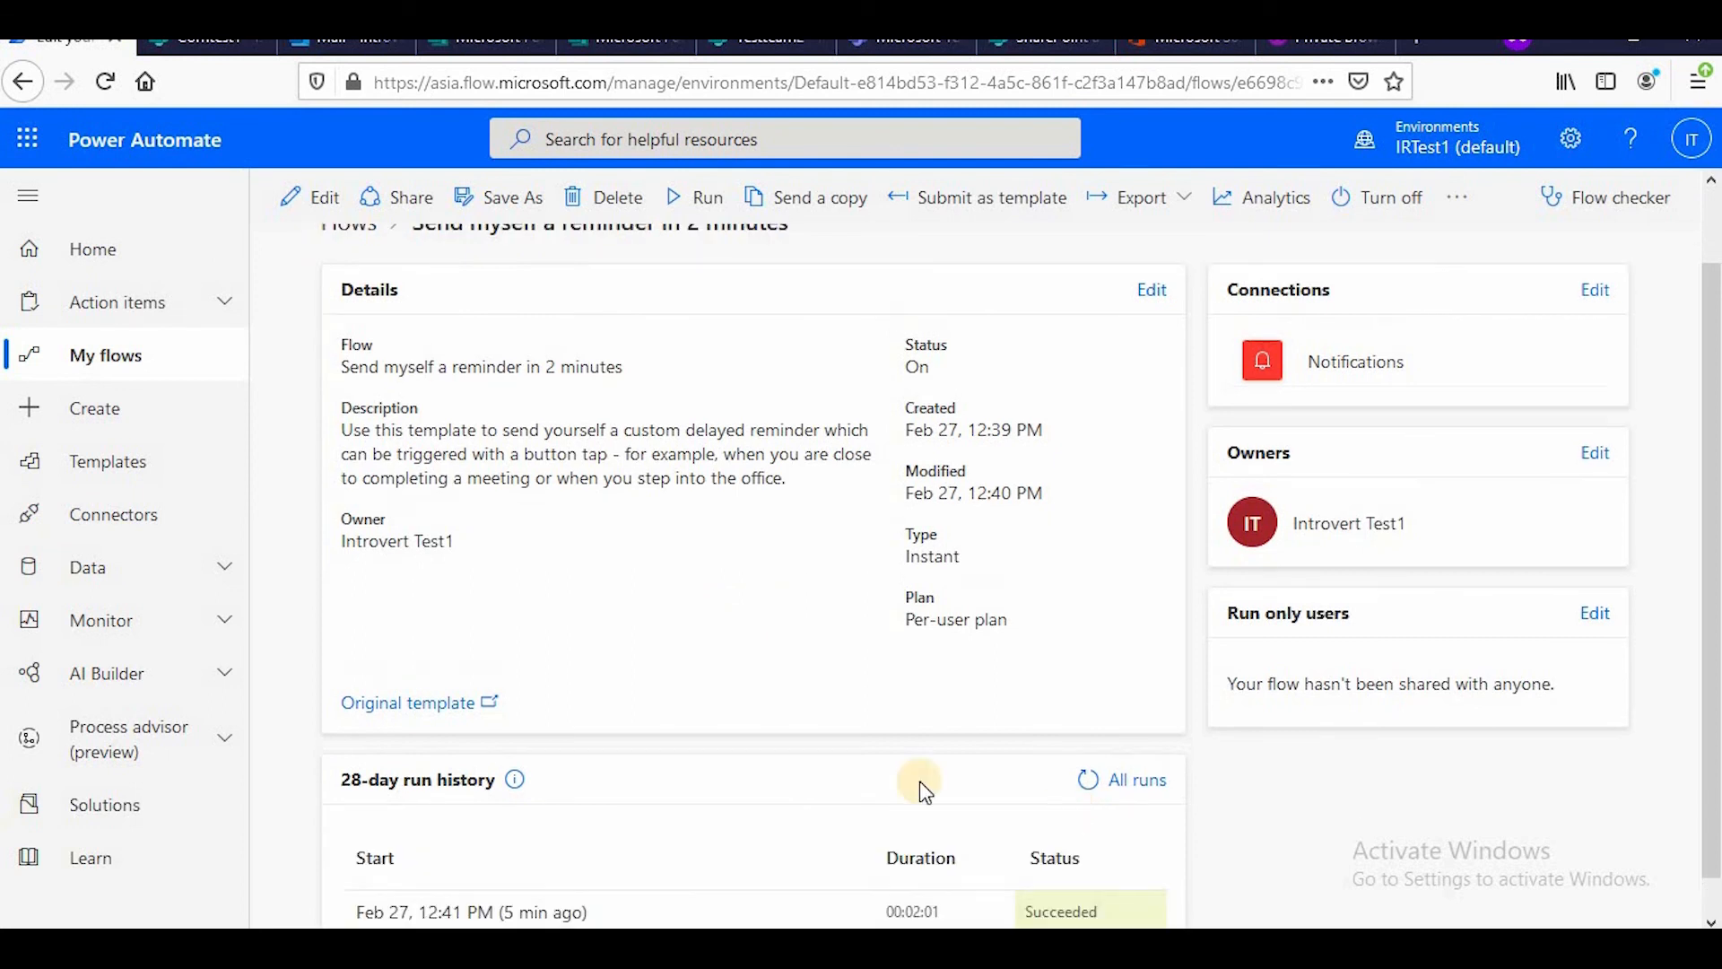
mouse_move(1021, 813)
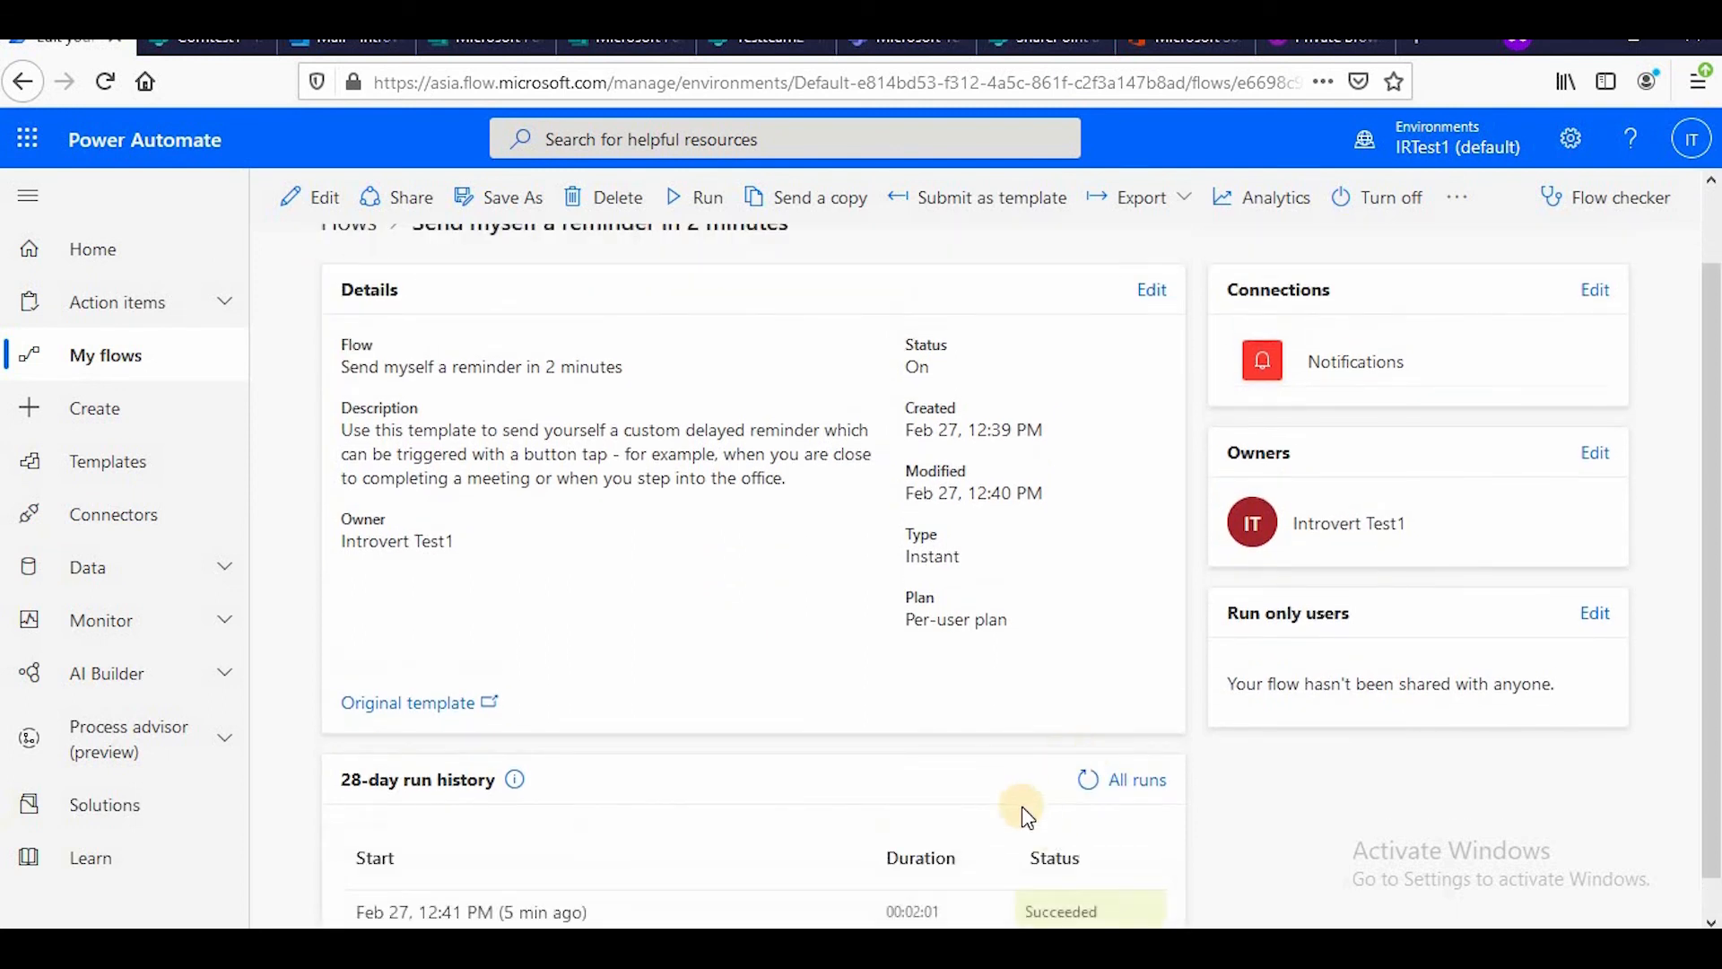